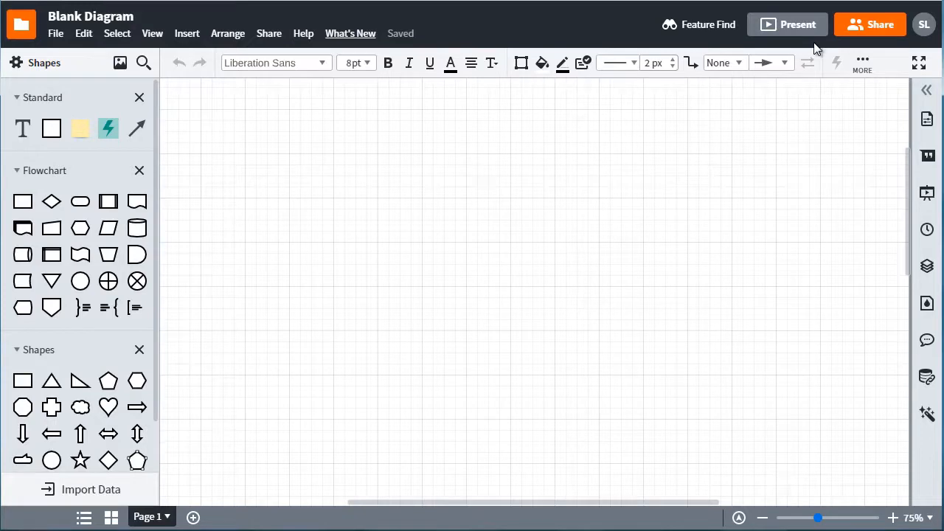
pyautogui.moveTo(816, 30)
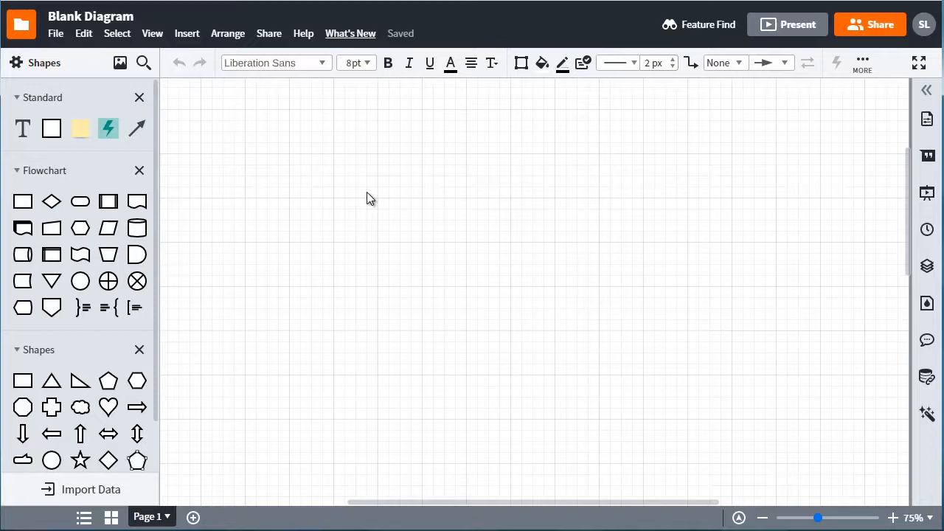
pyautogui.moveTo(265, 185)
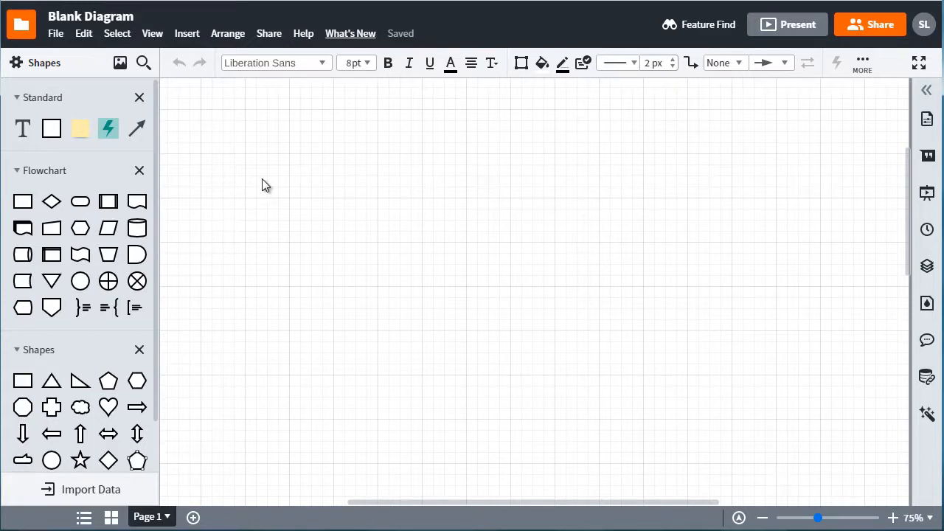
pyautogui.moveTo(228, 183)
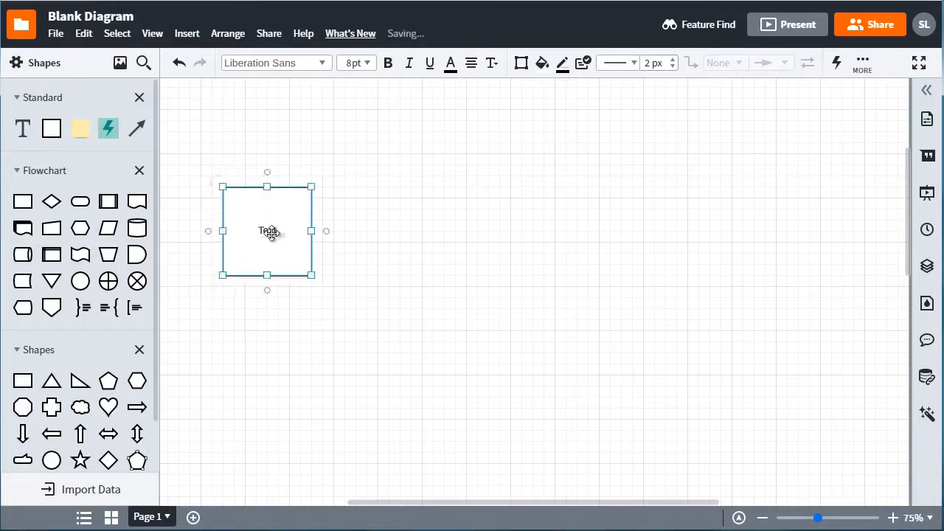
# Step: Label the square 'Membership Site', move it to the top, widen and flatten it, with 18pt text
pyautogui.write('Membership Site')
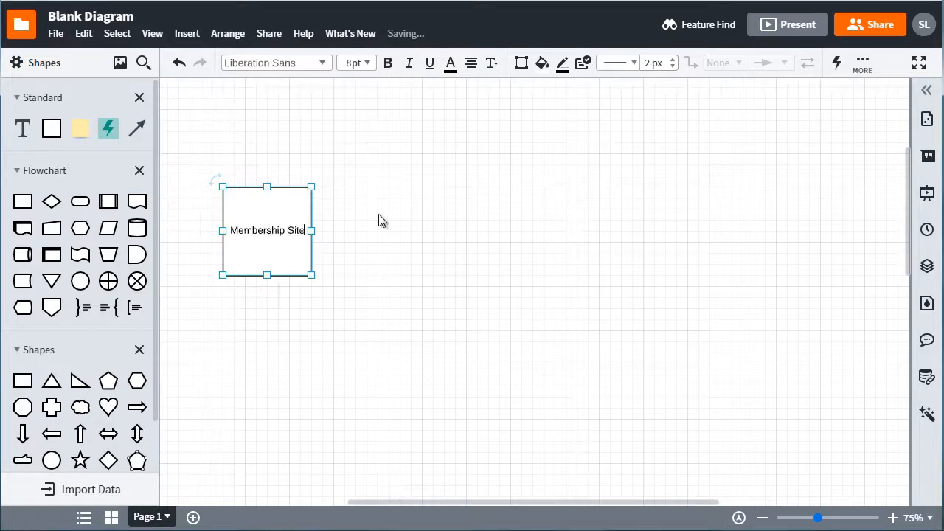
pyautogui.moveTo(267, 230); pyautogui.dragTo(378, 152)
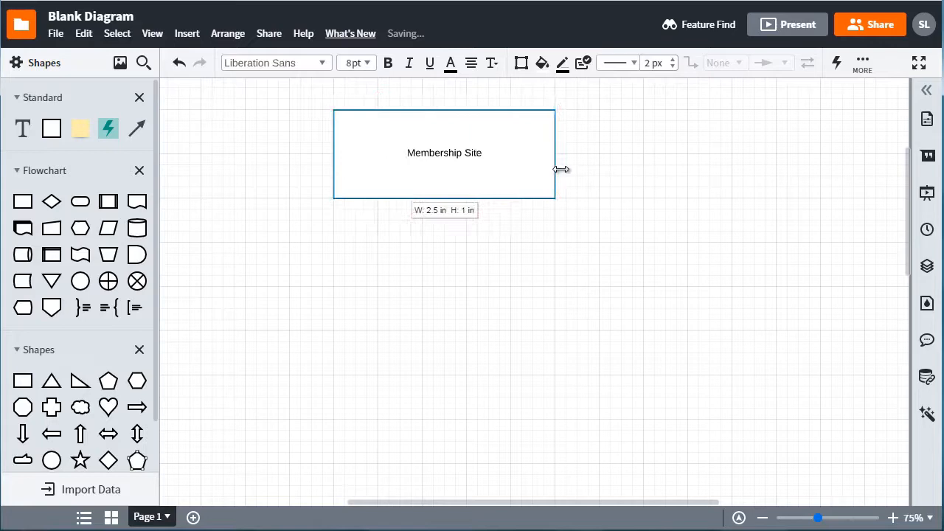
pyautogui.moveTo(555, 194); pyautogui.dragTo(653, 197)
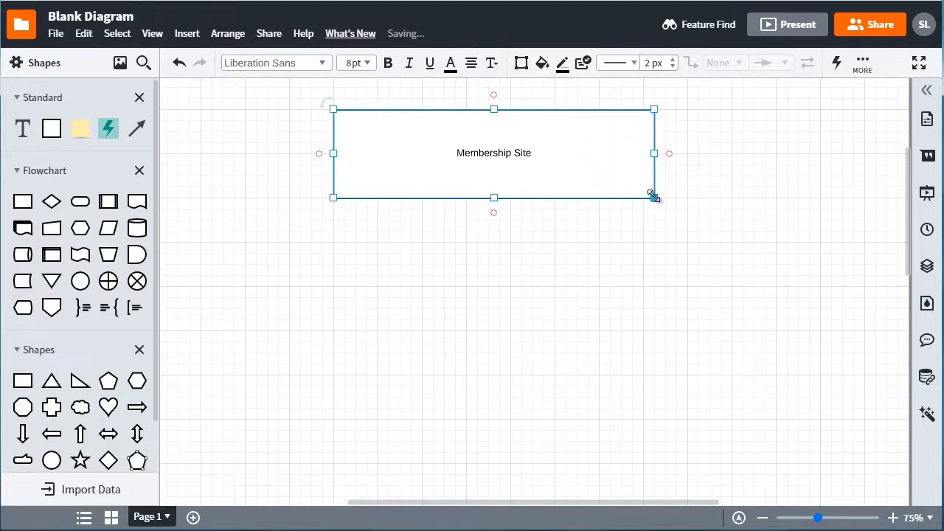
pyautogui.moveTo(653, 197); pyautogui.dragTo(653, 164)
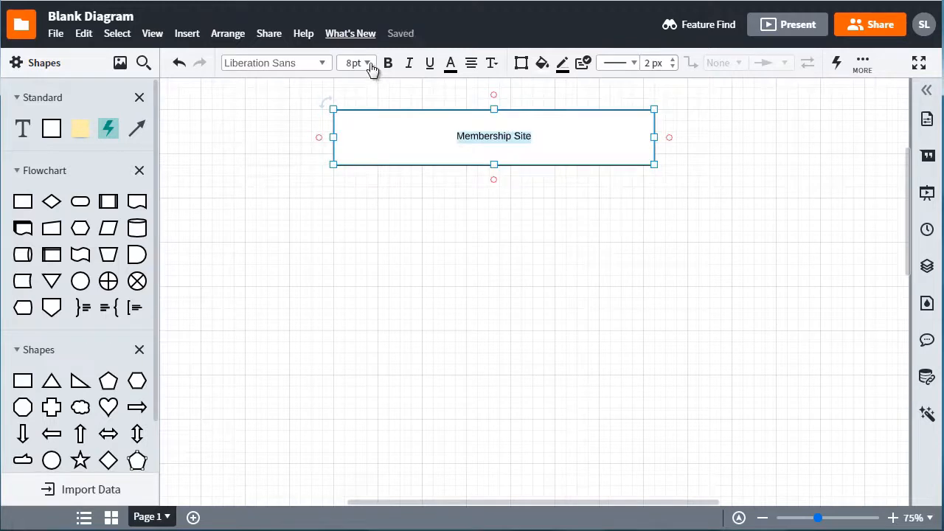
pyautogui.click(355, 62)
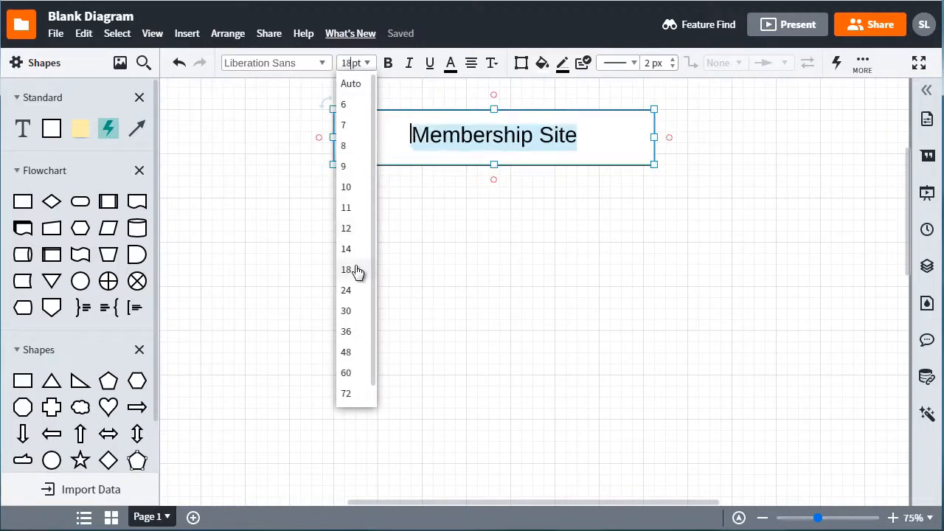
pyautogui.click(345, 290)
pyautogui.write('Visitor')
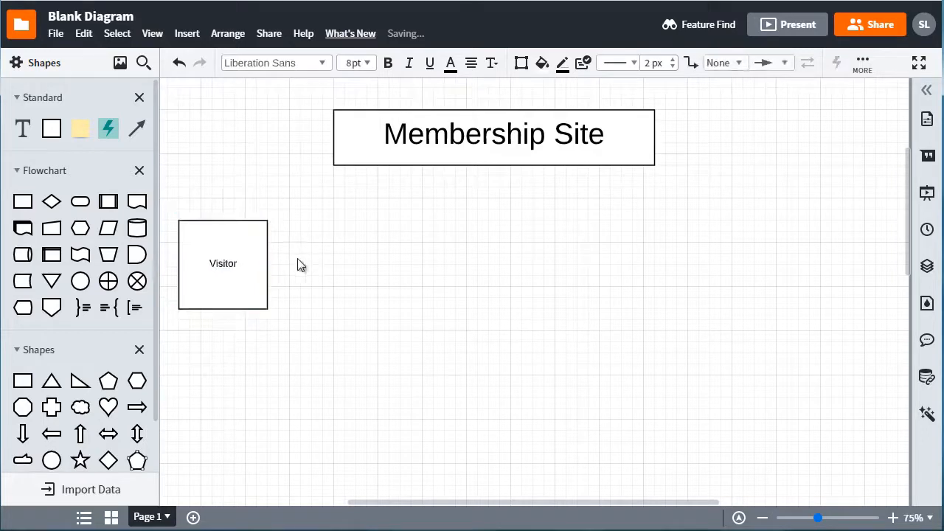
# Step: Nudge the Visitor box below the title and place a duplicate to its right
pyautogui.moveTo(223, 264); pyautogui.dragTo(234, 253)
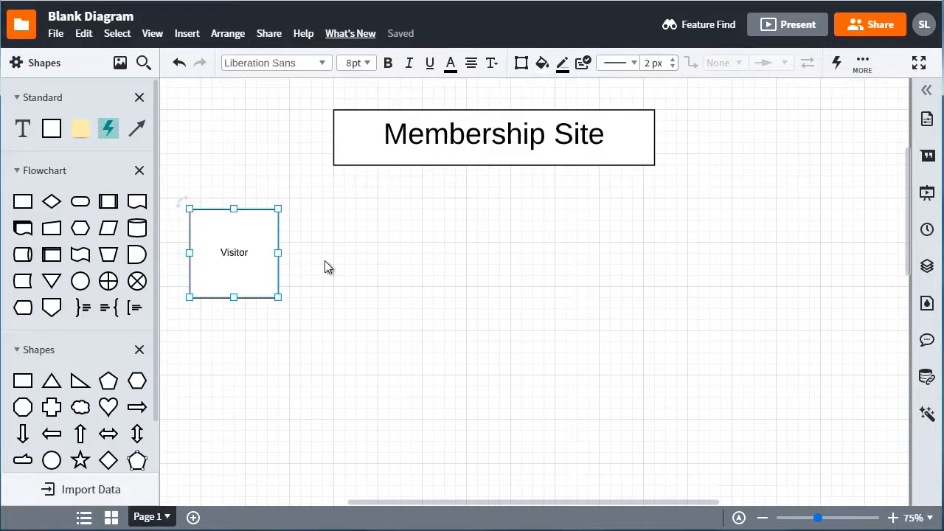
pyautogui.moveTo(315, 254)
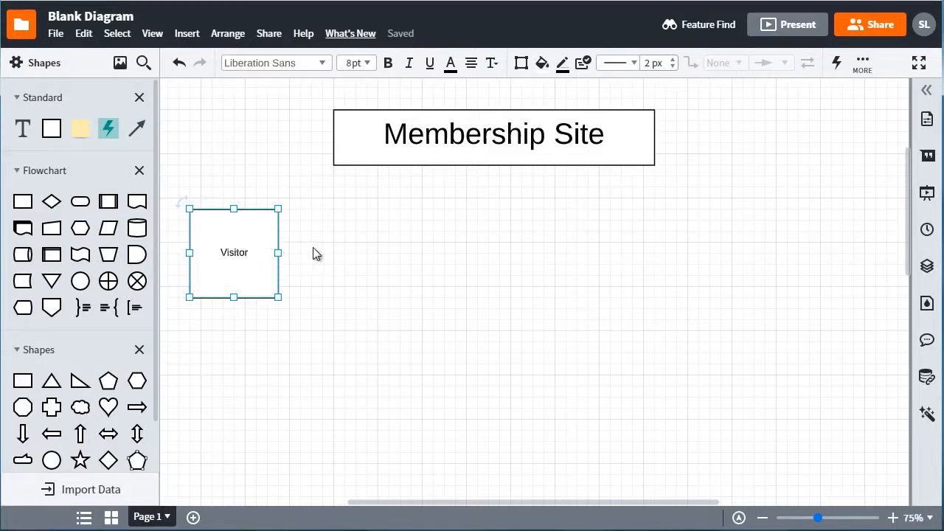
pyautogui.moveTo(233, 253); pyautogui.dragTo(378, 263)
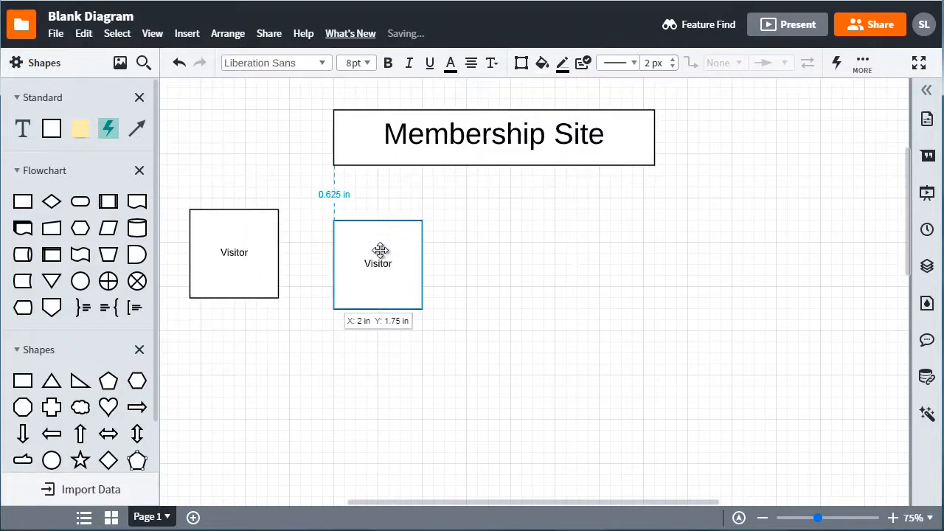
pyautogui.moveTo(378, 263); pyautogui.dragTo(366, 253)
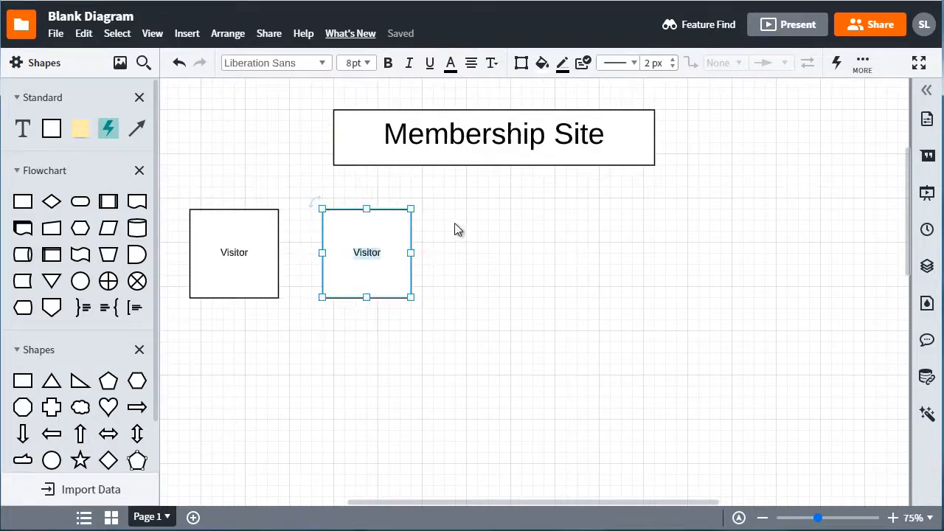
# Step: Relabel the copy 'Free Level (Lots of Great content) 5-10 pages worth of really good content'
pyautogui.doubleClick(366, 253)
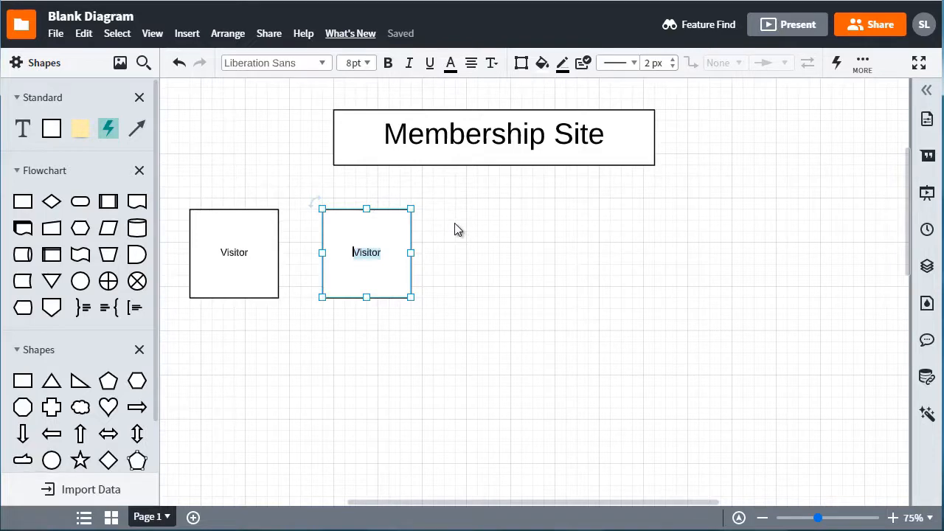
pyautogui.write('Free Le')
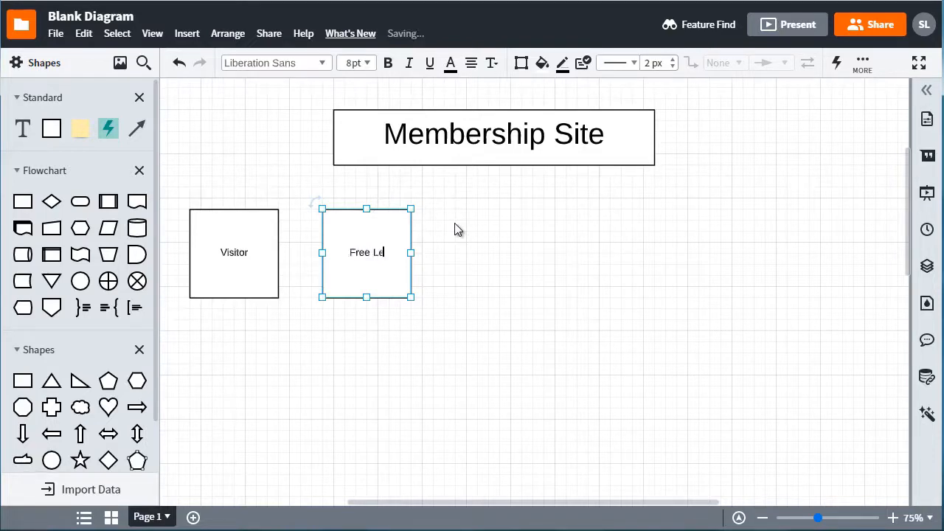
pyautogui.press('BackSpace')
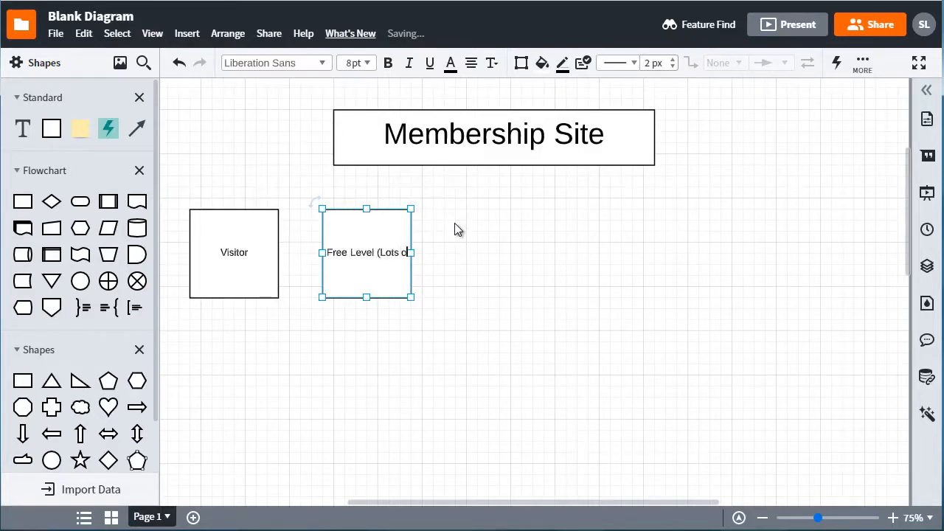
pyautogui.write('Great content)')
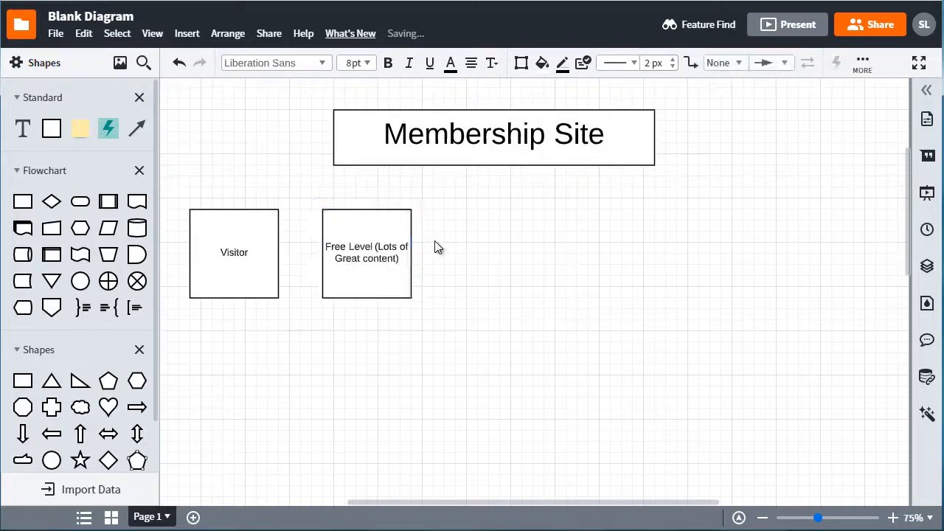
pyautogui.click(367, 253)
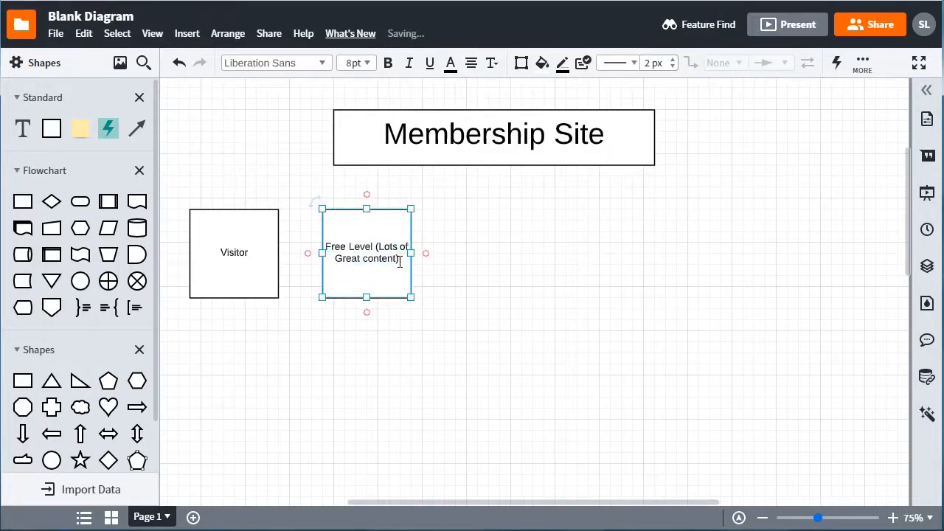
pyautogui.write('5-10 pages worth of really')
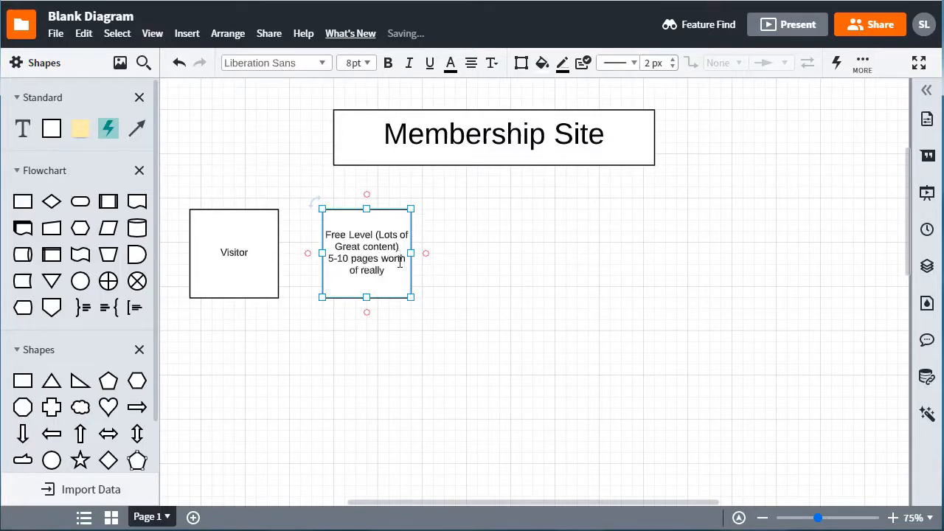
pyautogui.write('good content')
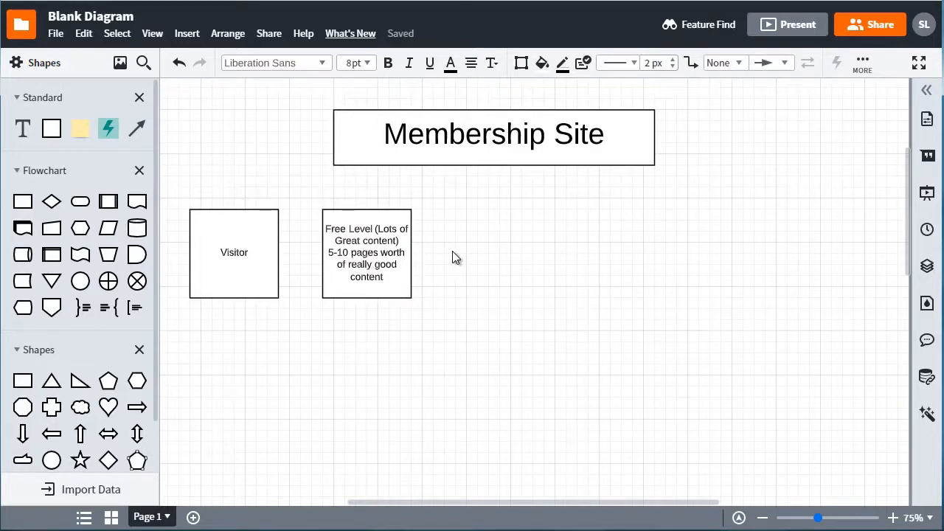
pyautogui.moveTo(450, 197)
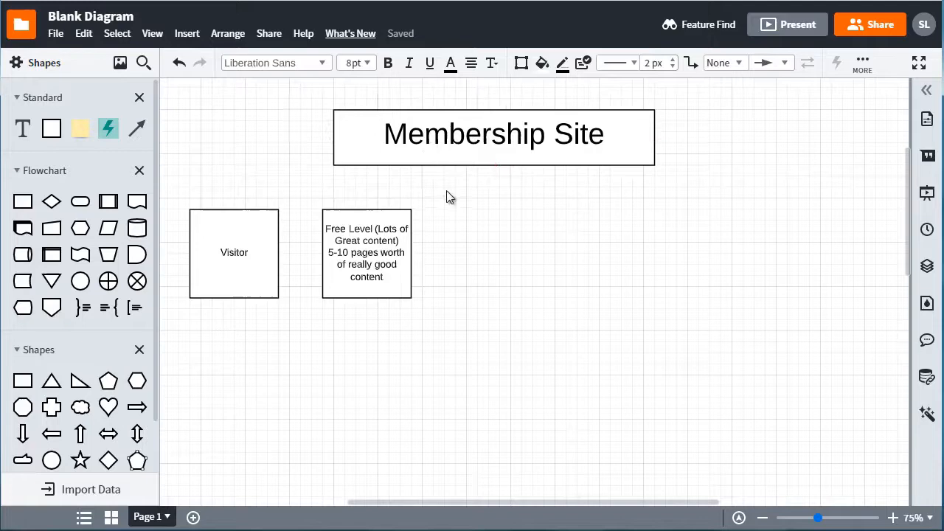
pyautogui.click(493, 136)
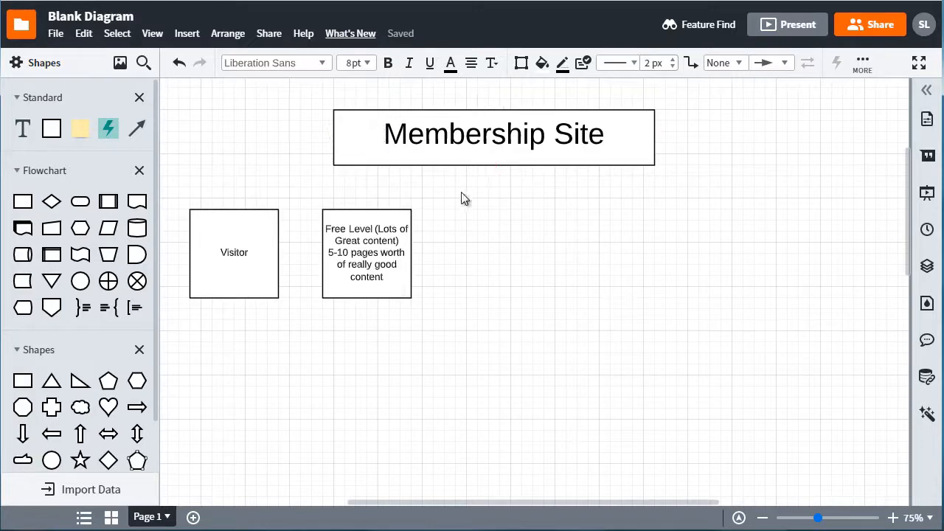
pyautogui.click(367, 253)
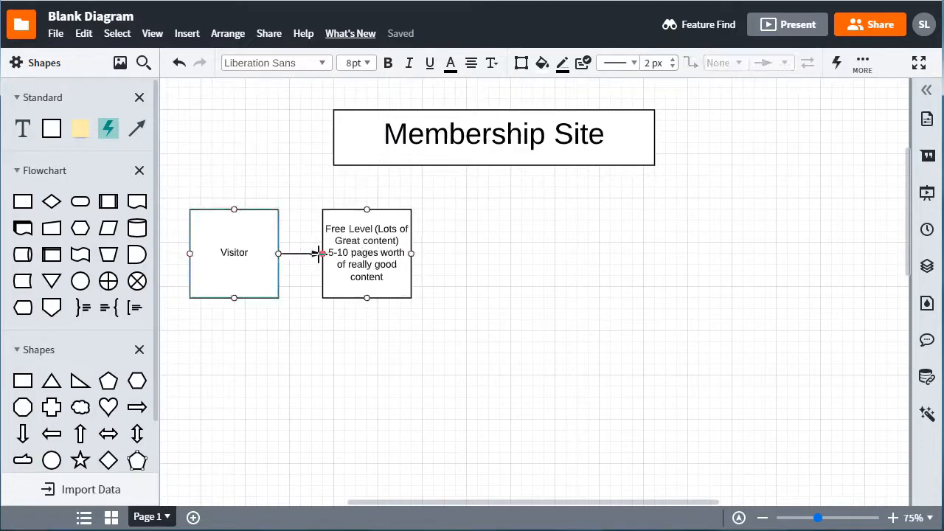
# Step: Connect Visitor to Free Level with an arrow and duplicate Free Level to its right
pyautogui.click(367, 253)
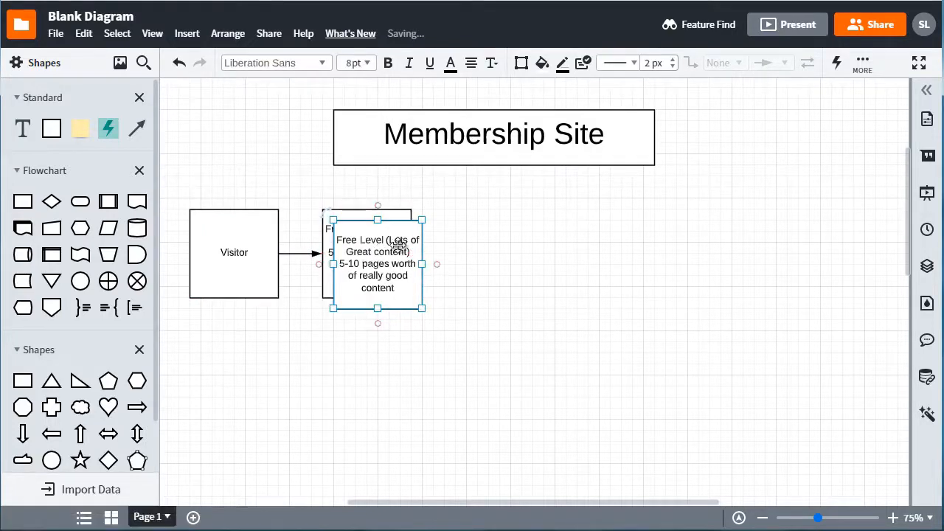
pyautogui.moveTo(378, 264); pyautogui.dragTo(511, 252)
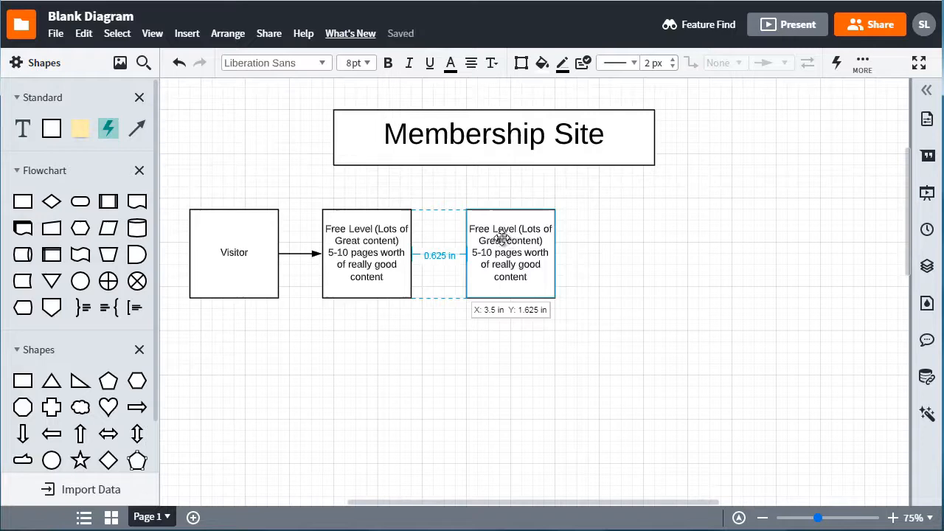
pyautogui.moveTo(510, 253); pyautogui.dragTo(499, 253)
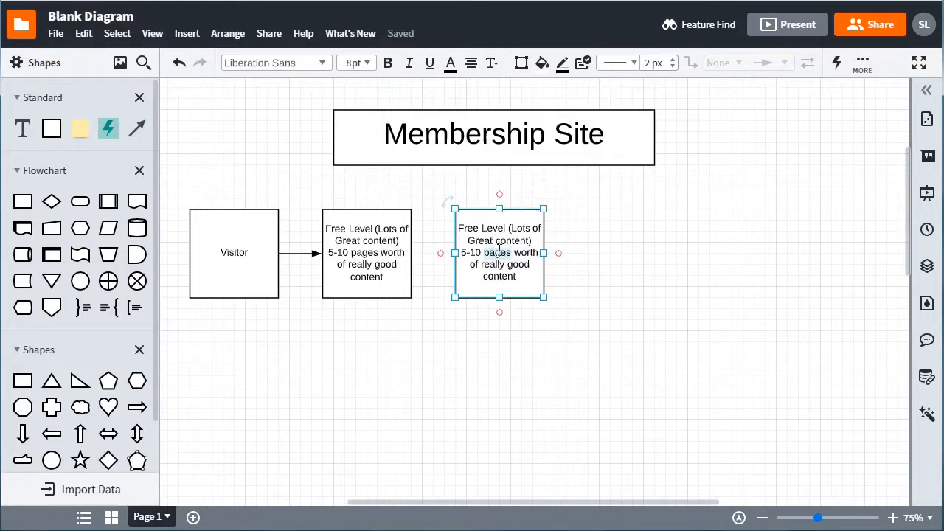
# Step: Label the copy 'What's next?' and duplicate it further right
pyautogui.write("What's next?")
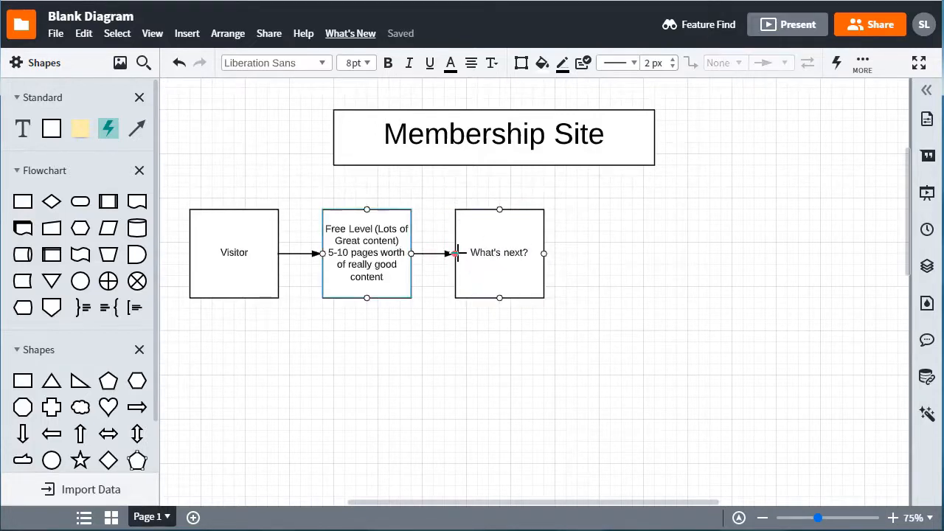
pyautogui.click(499, 252)
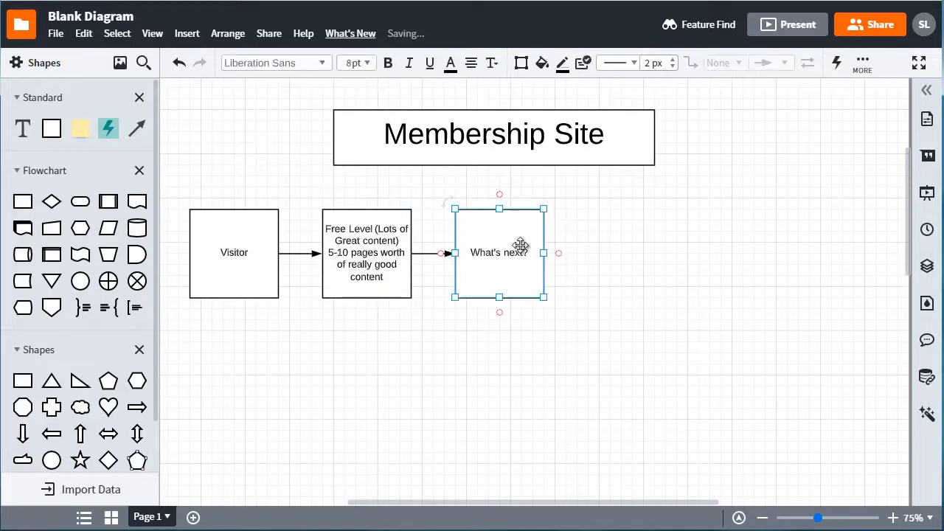
pyautogui.moveTo(499, 252); pyautogui.dragTo(642, 252)
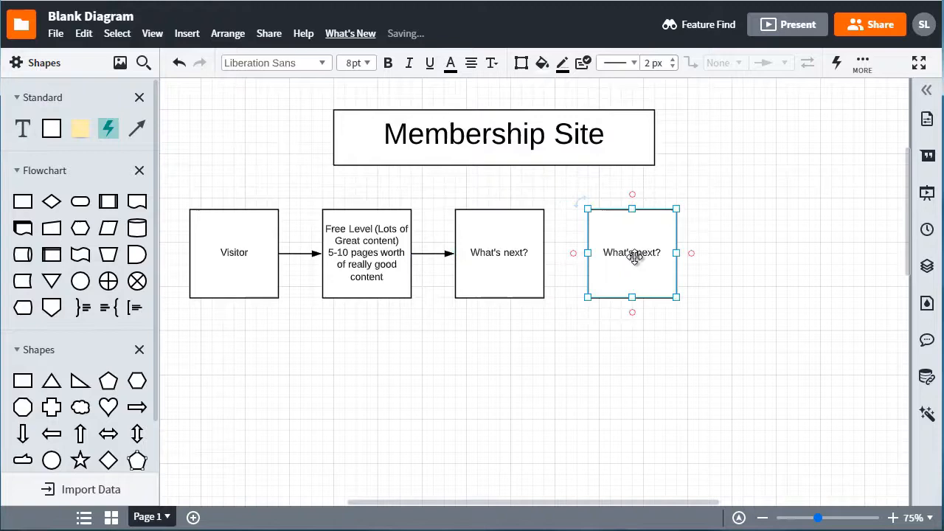
# Step: Relabel the rightmost copy 'Premium Level (2nd level) - all of the pages - community - facebook -'
pyautogui.doubleClick(632, 252)
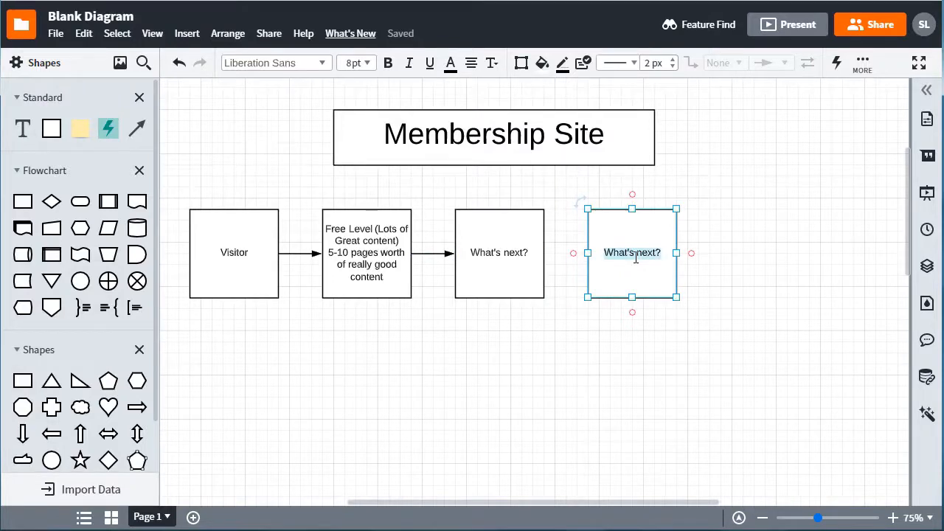
pyautogui.write('Premium Level')
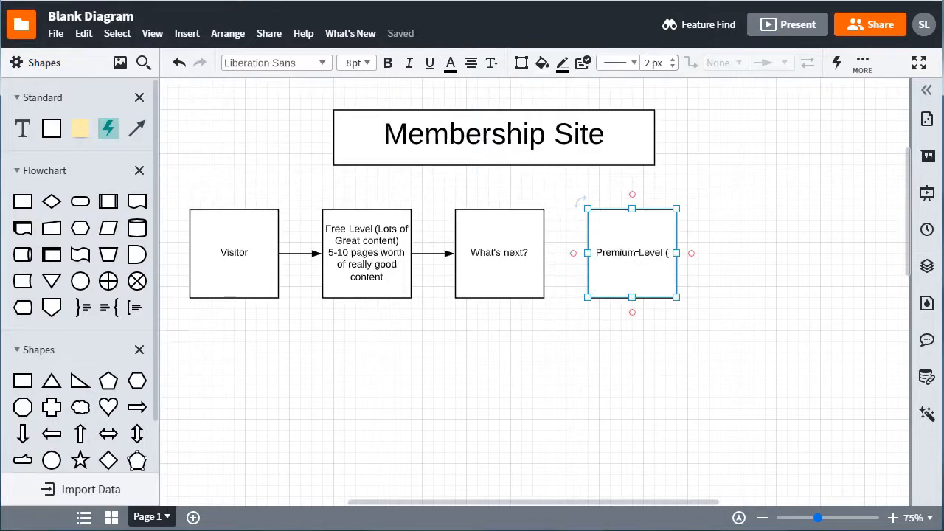
pyautogui.write('(2nd')
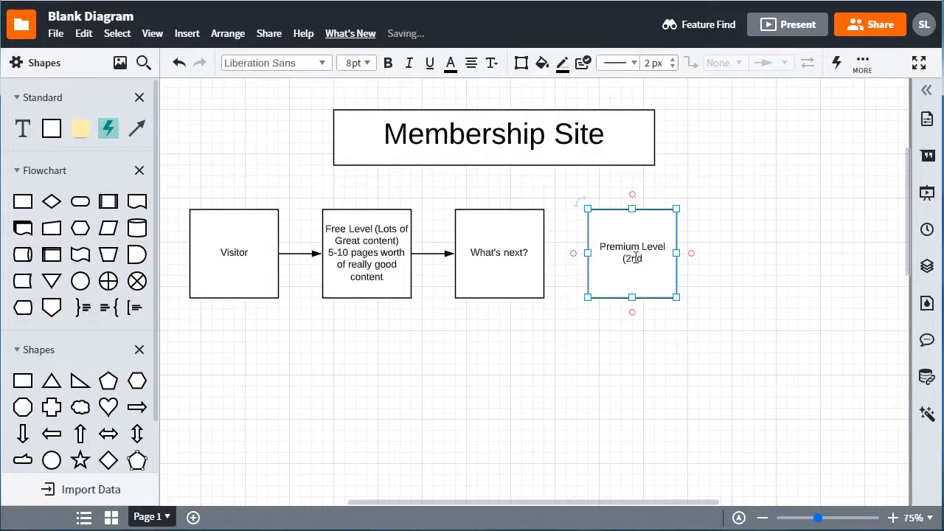
pyautogui.write('level')
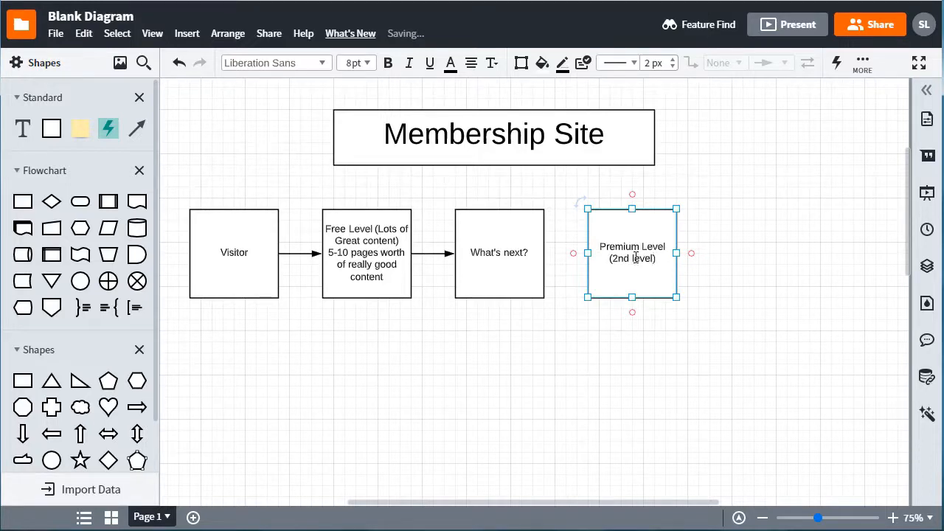
pyautogui.write('-')
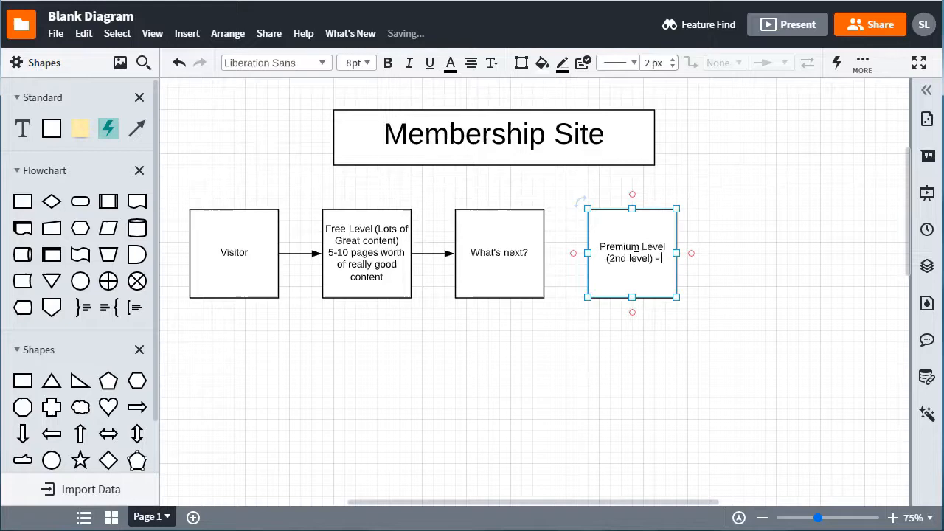
pyautogui.write('all of the')
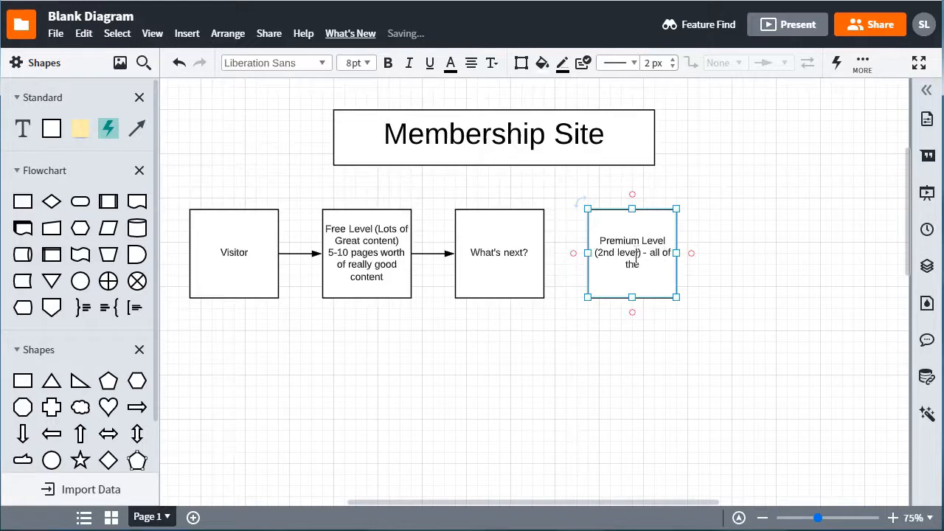
pyautogui.write('pages')
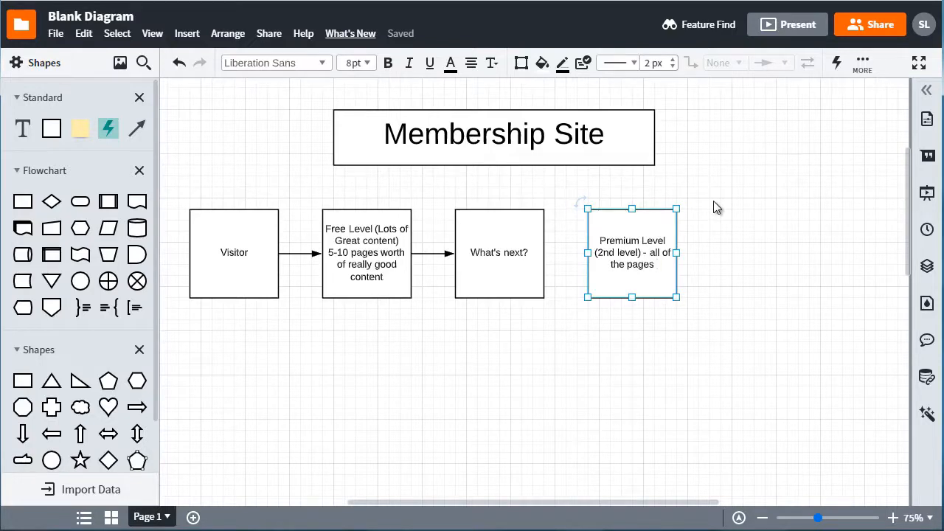
pyautogui.write('- community -')
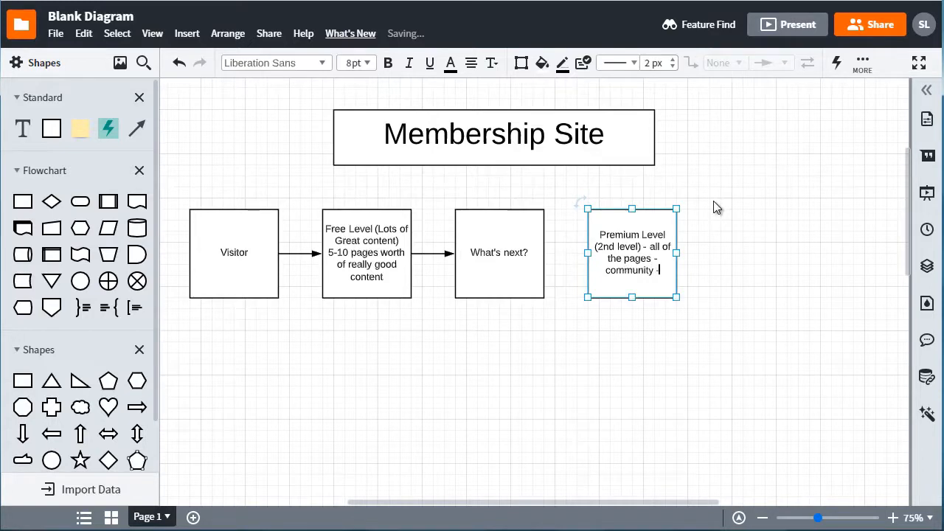
pyautogui.write('facebook')
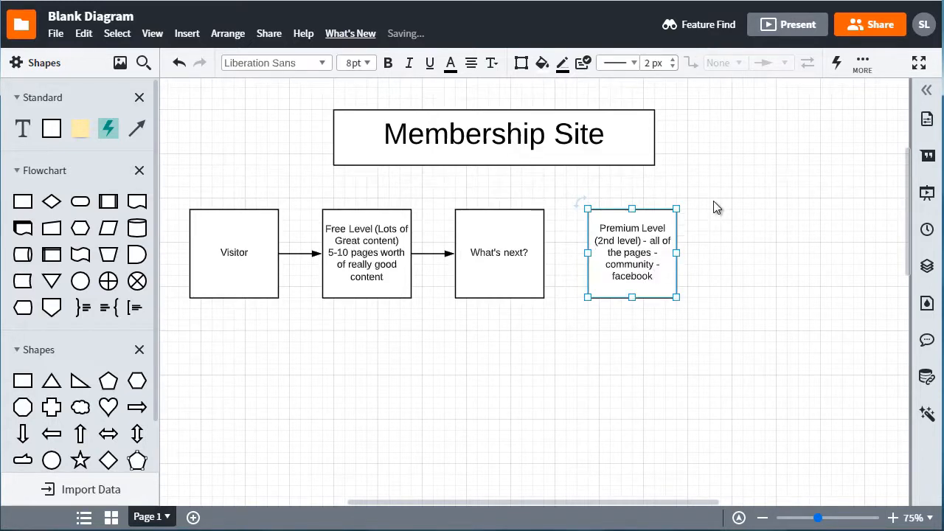
pyautogui.write('-')
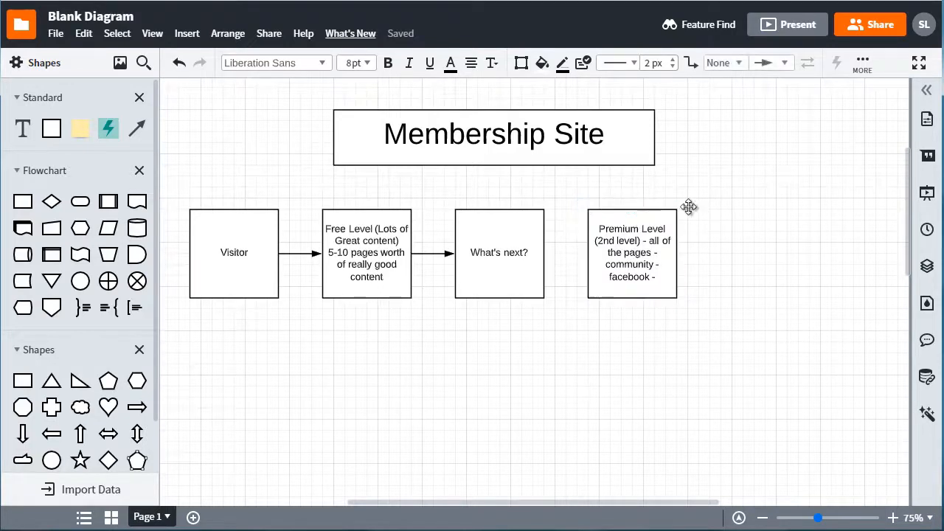
pyautogui.click(500, 252)
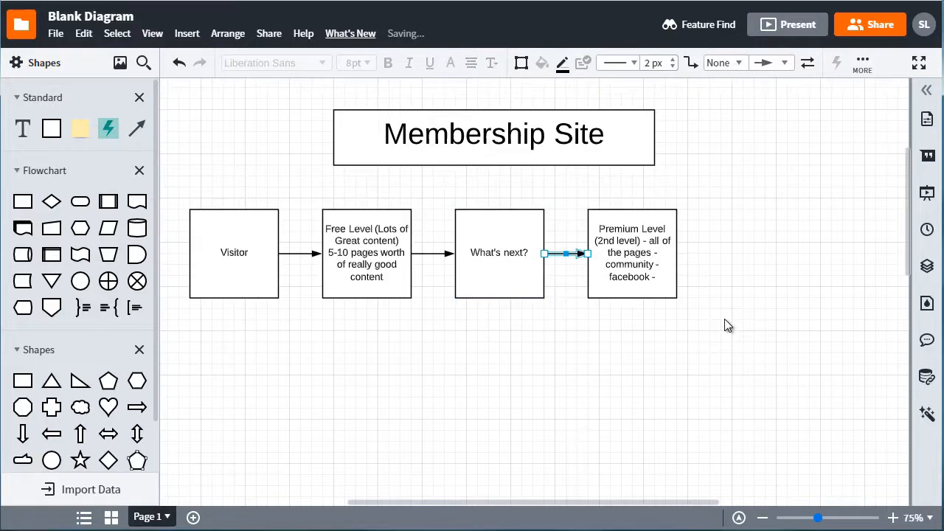
# Step: Remove the arrow into Premium Level and move that box farther right
pyautogui.click(631, 253)
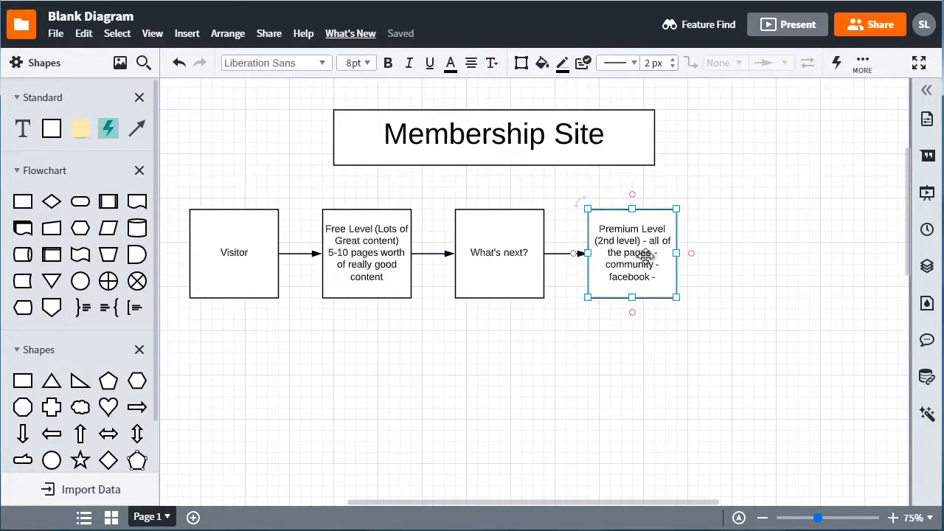
pyautogui.moveTo(583, 262)
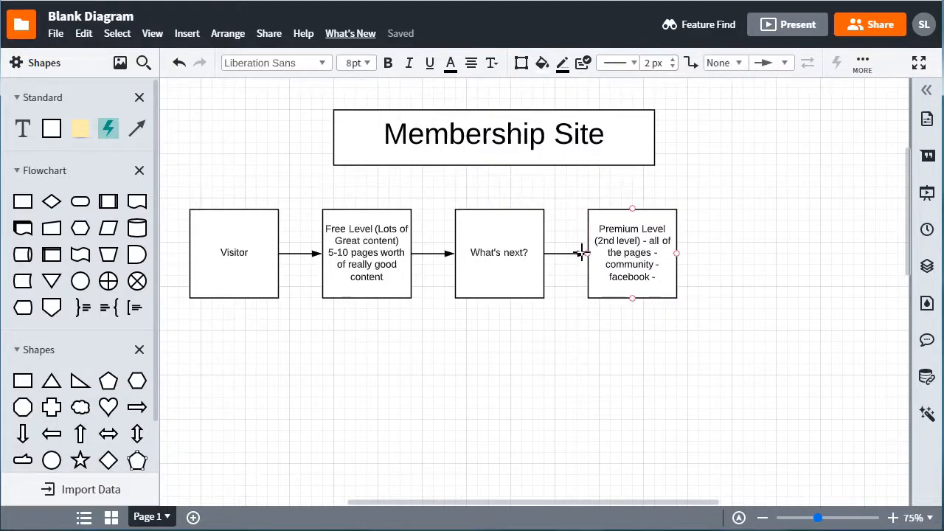
pyautogui.click(583, 253)
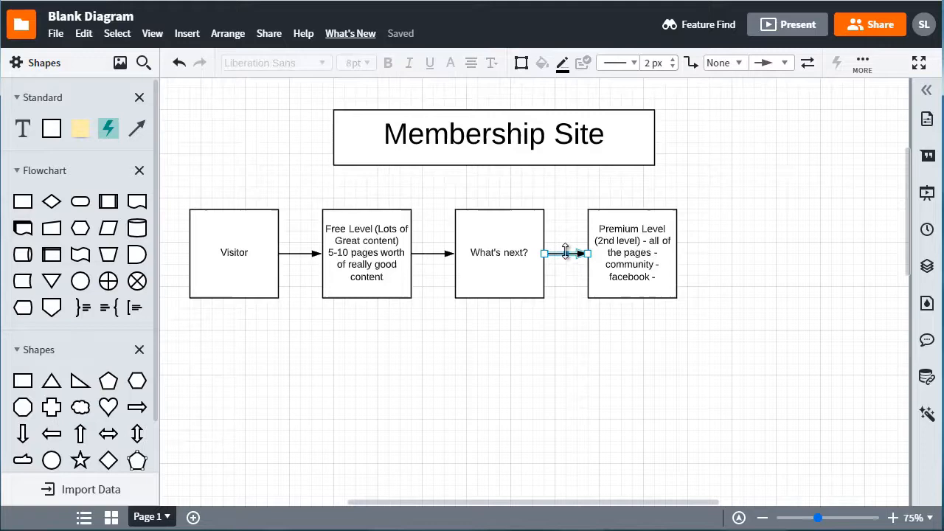
pyautogui.moveTo(632, 253); pyautogui.dragTo(699, 286)
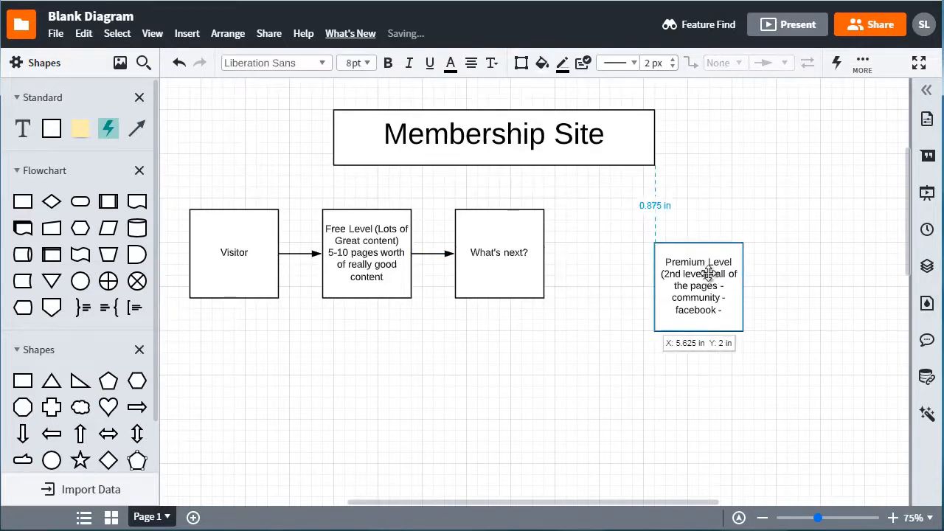
# Step: Put a What's next? copy in the gap, Premium Level below it, linked by an arrow
pyautogui.moveTo(698, 286); pyautogui.dragTo(742, 253)
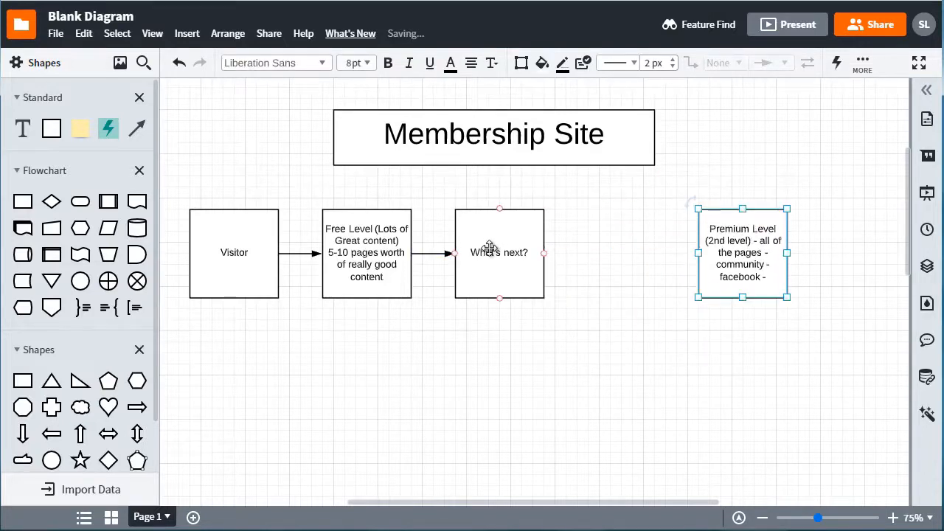
pyautogui.moveTo(499, 253); pyautogui.dragTo(508, 264)
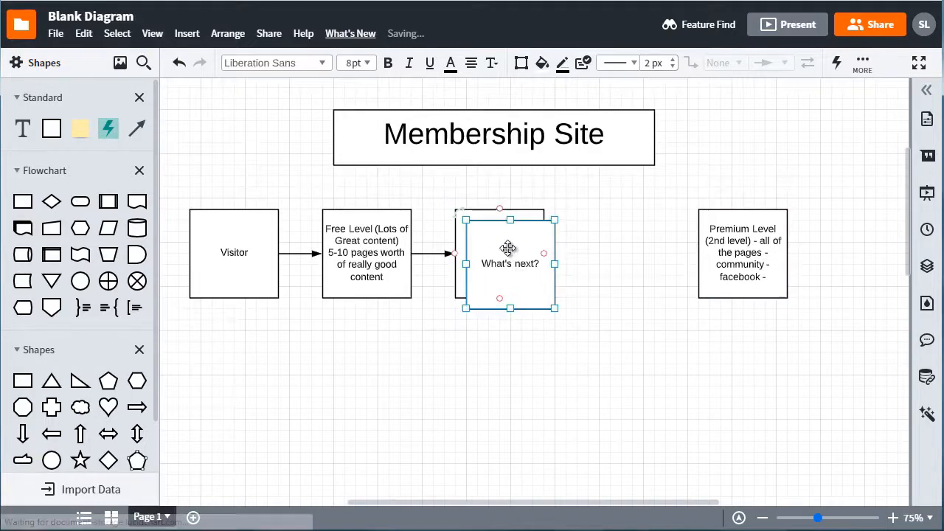
pyautogui.moveTo(509, 263); pyautogui.dragTo(620, 252)
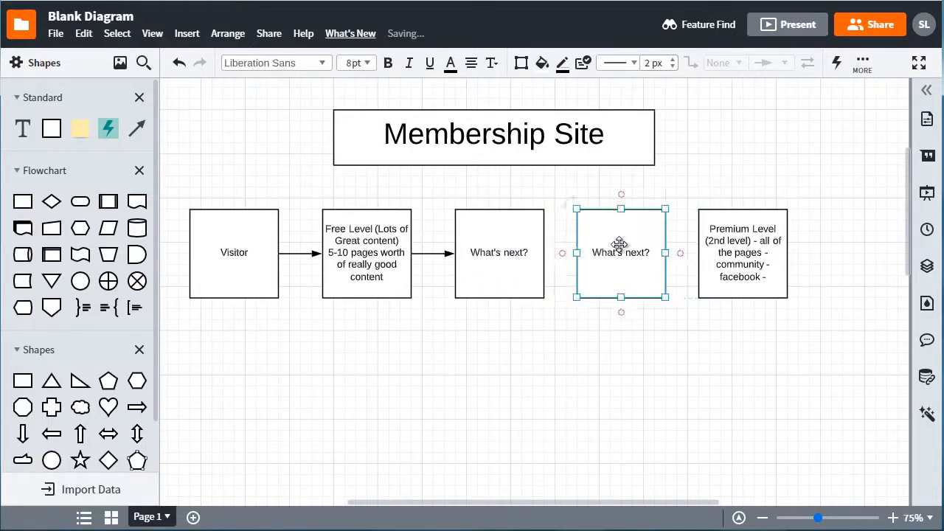
pyautogui.moveTo(621, 252); pyautogui.dragTo(632, 252)
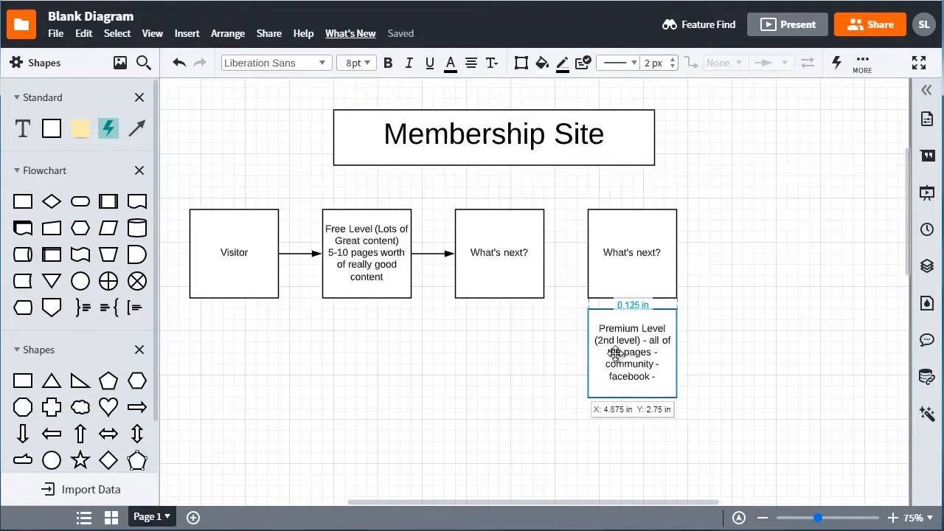
pyautogui.moveTo(632, 353); pyautogui.dragTo(632, 386)
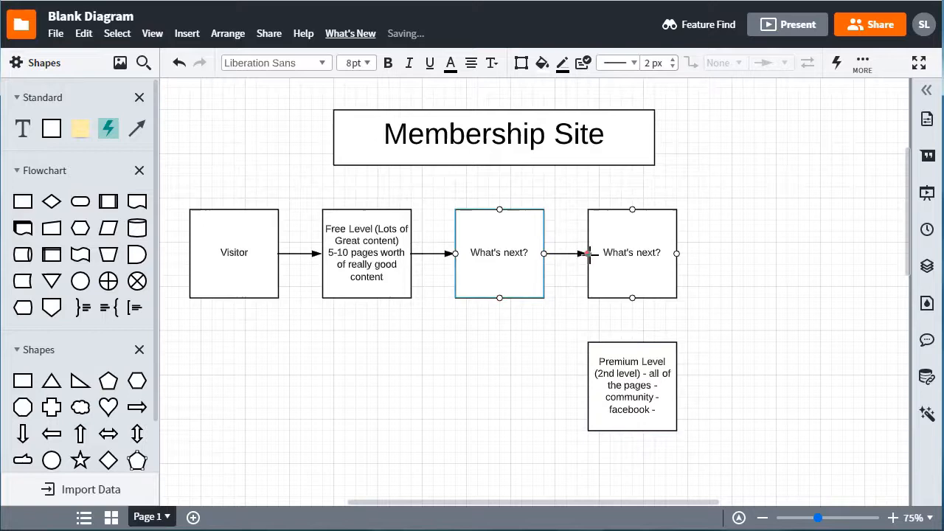
pyautogui.write('Pi')
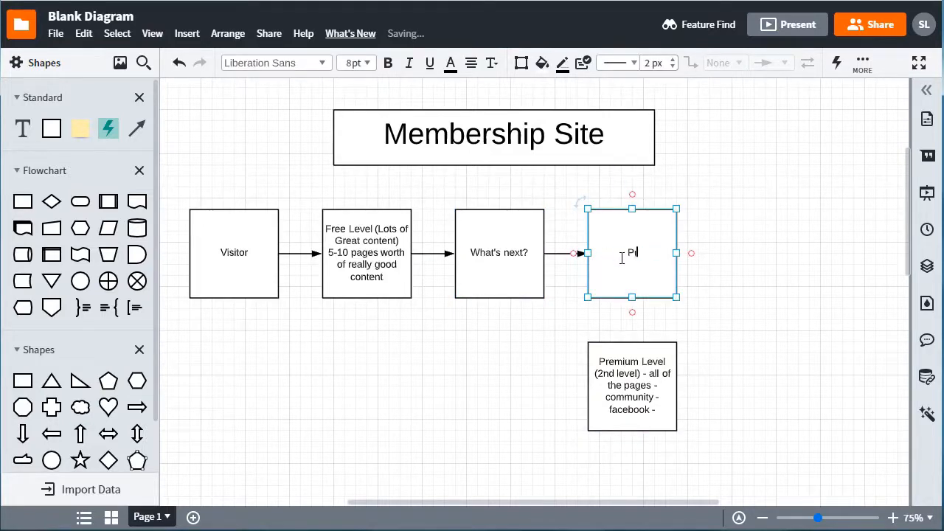
# Step: Finish typing the fourth box label as 'Price: $197'
pyautogui.write('rice:')
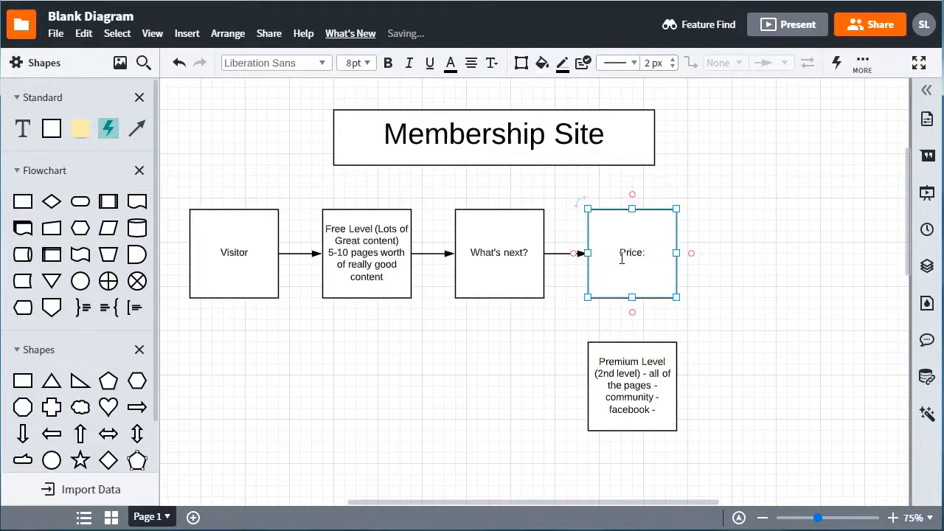
pyautogui.write('@1')
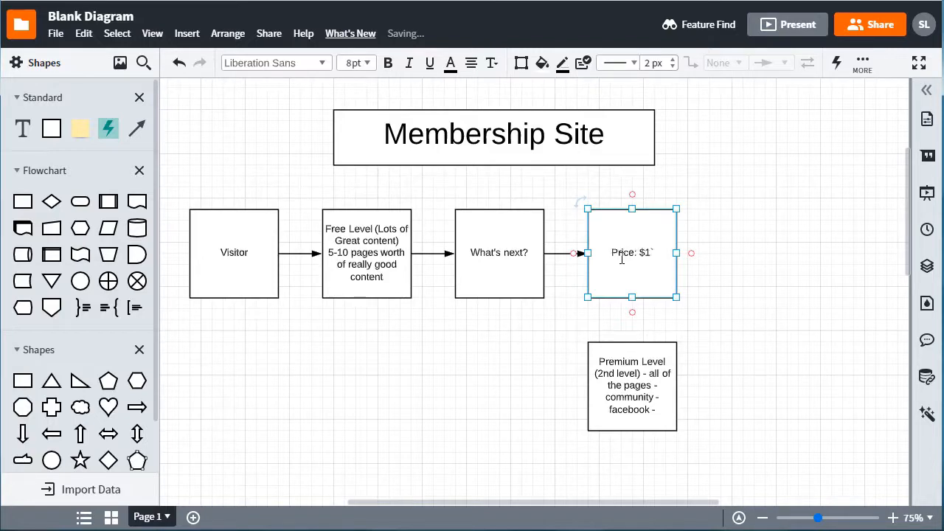
pyautogui.write('197')
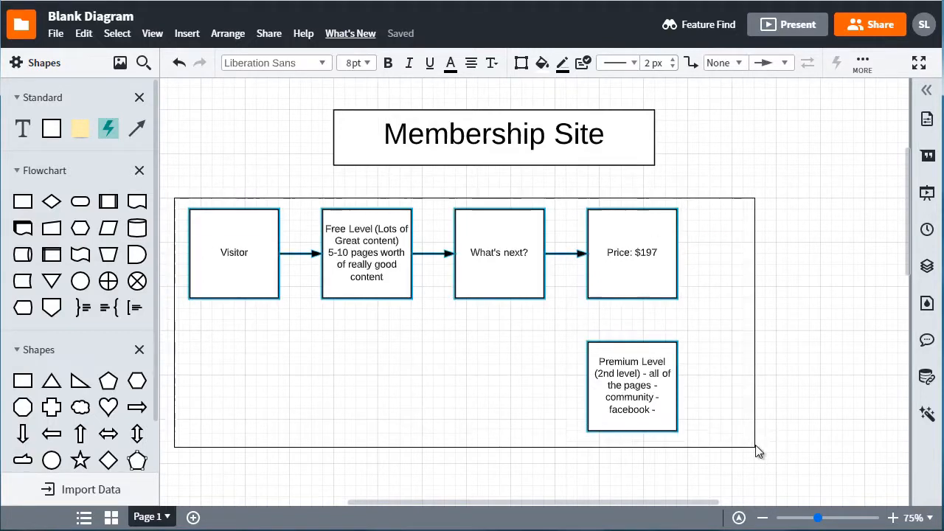
# Step: Increase the font size of every flowchart box label from the toolbar dropdown
pyautogui.click(366, 62)
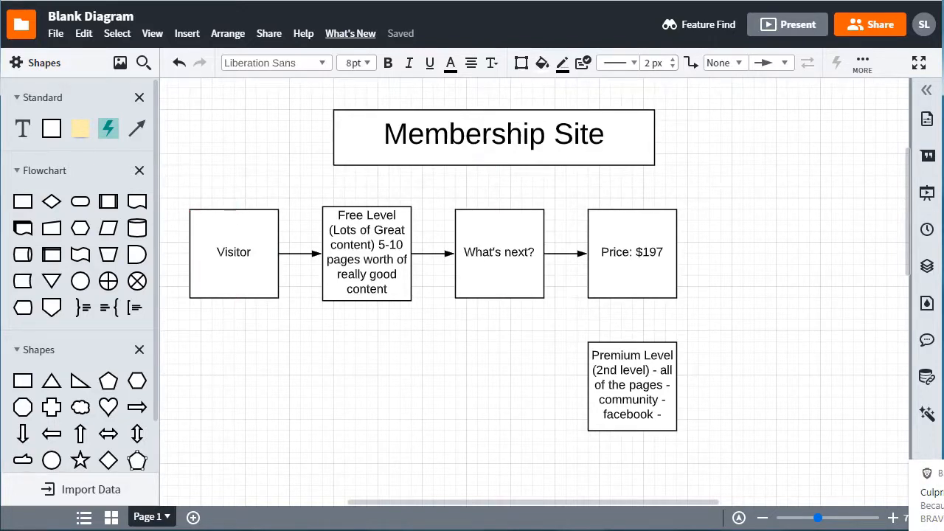
# Step: Give the Free Level and Premium Level boxes a green fill
pyautogui.click(234, 253)
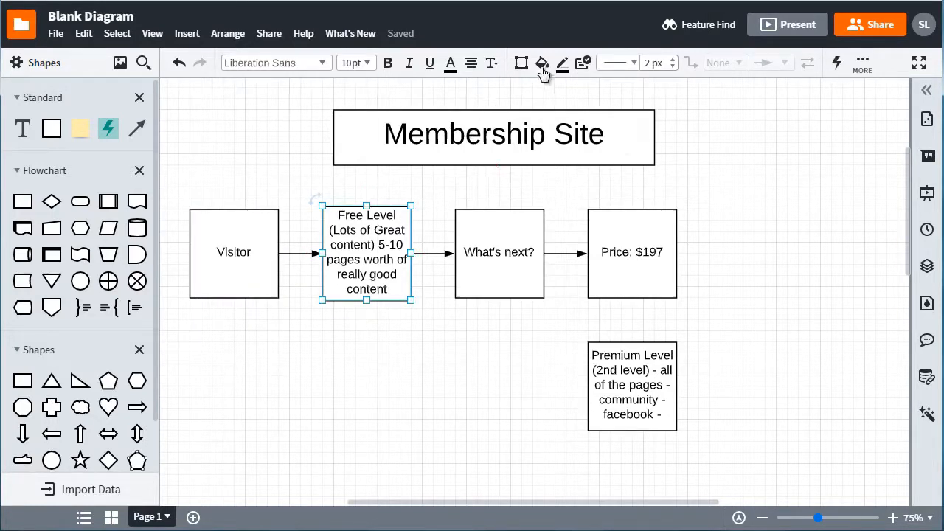
pyautogui.click(542, 63)
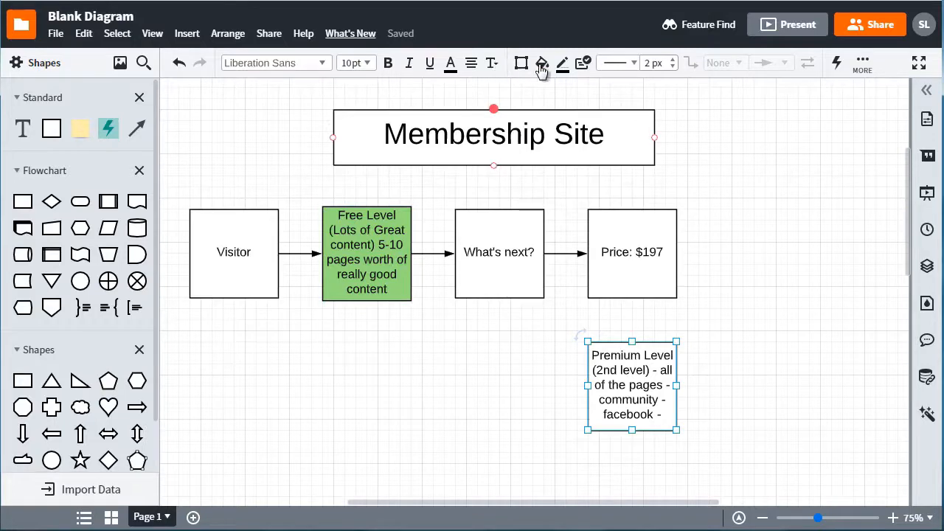
pyautogui.click(542, 63)
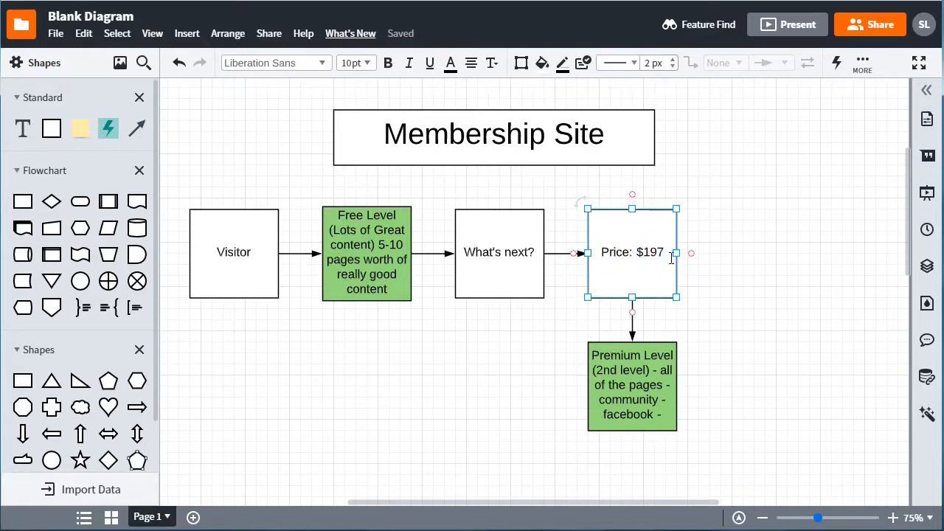
# Step: Add '(Create Product)' below 'Price: $197' in the price box
pyautogui.write('(Create')
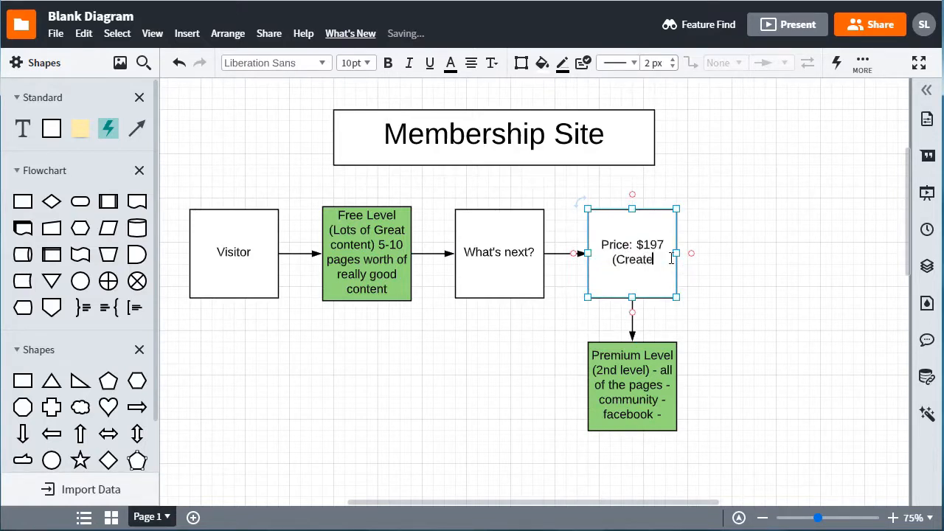
pyautogui.write('Product)')
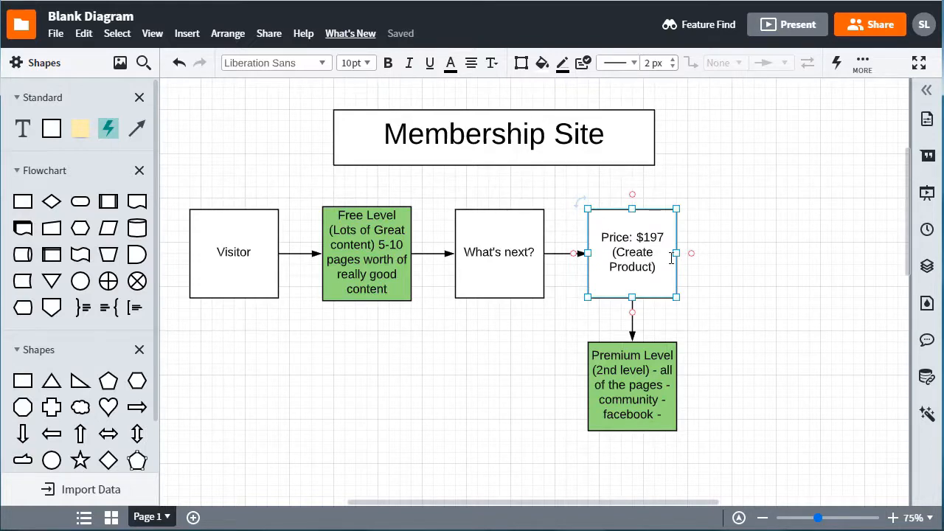
pyautogui.doubleClick(632, 236)
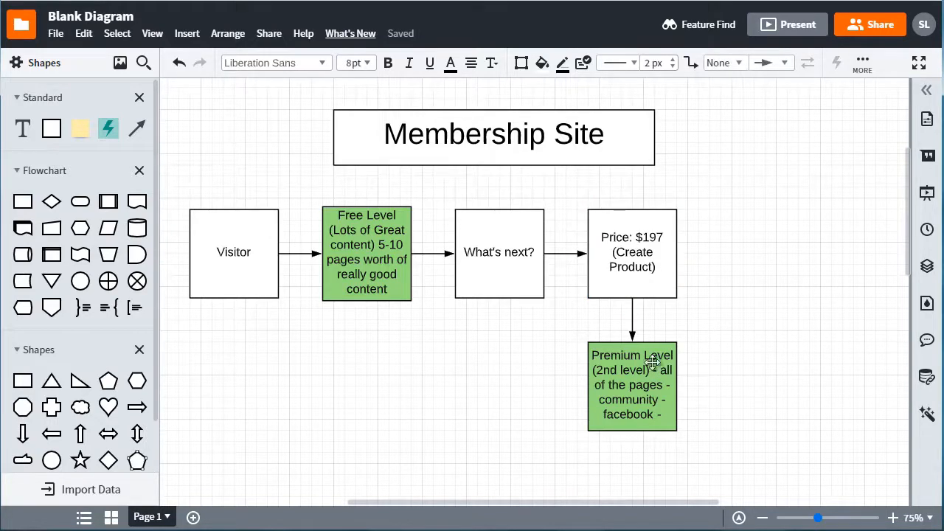
# Step: Select the Premium Level and Price: $197 boxes together and fill them light blue
pyautogui.click(631, 386)
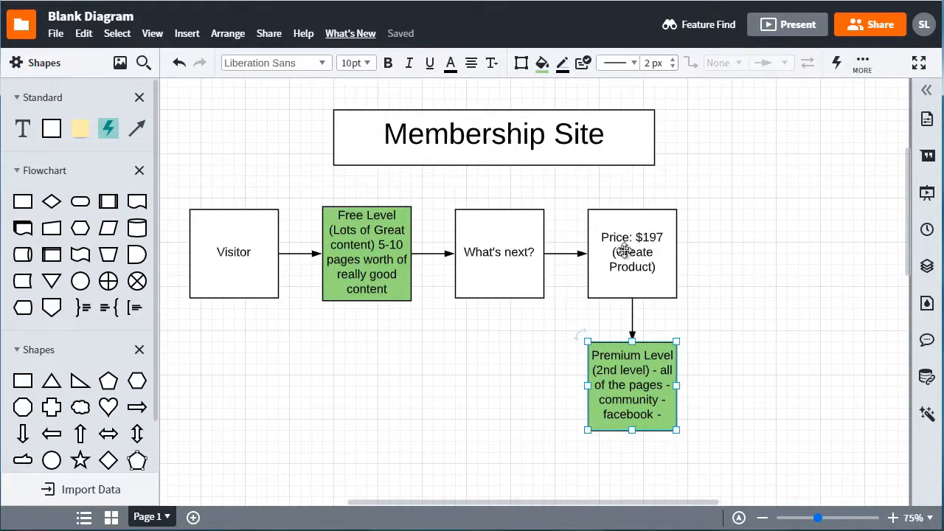
pyautogui.click(500, 252)
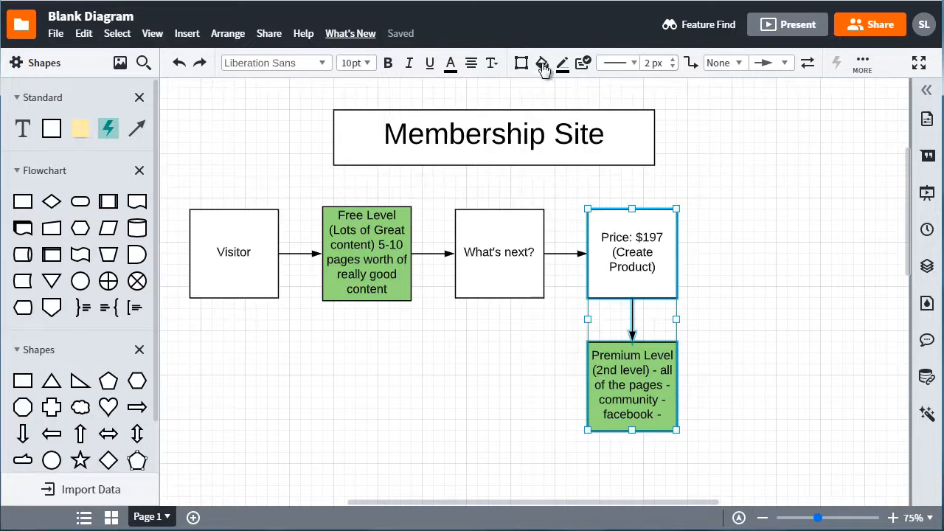
pyautogui.click(501, 236)
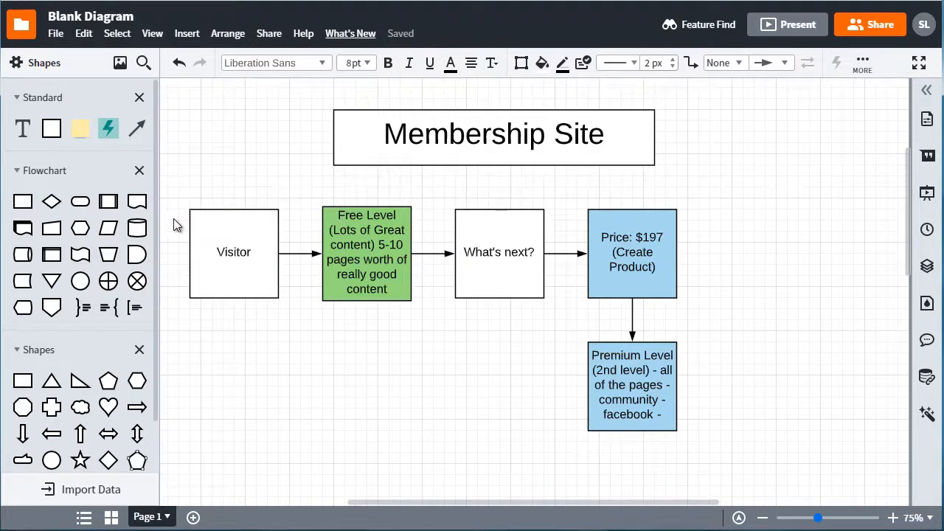
pyautogui.click(233, 251)
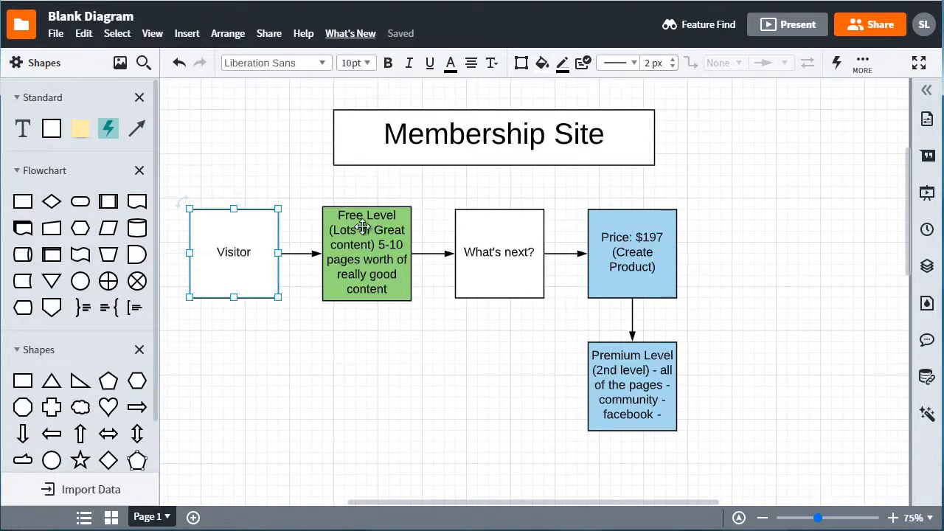
pyautogui.click(367, 253)
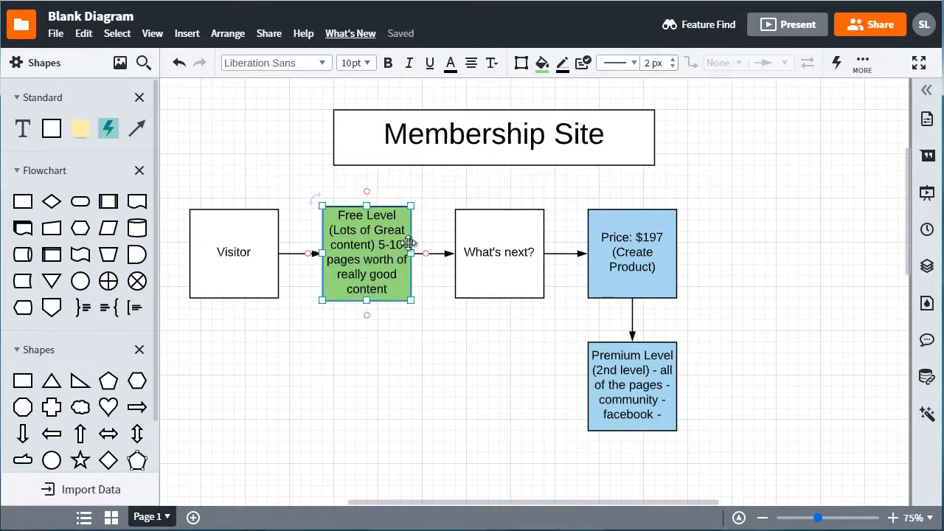
pyautogui.moveTo(375, 250)
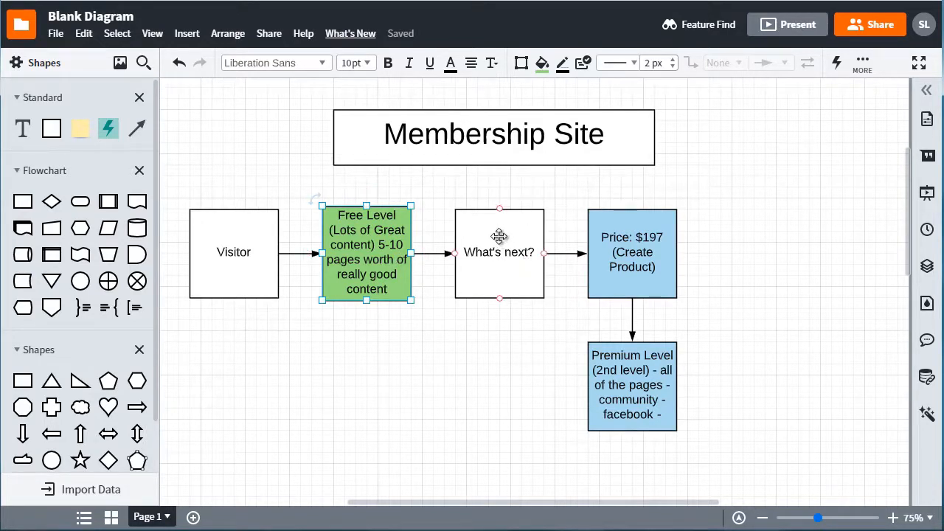
pyautogui.click(631, 384)
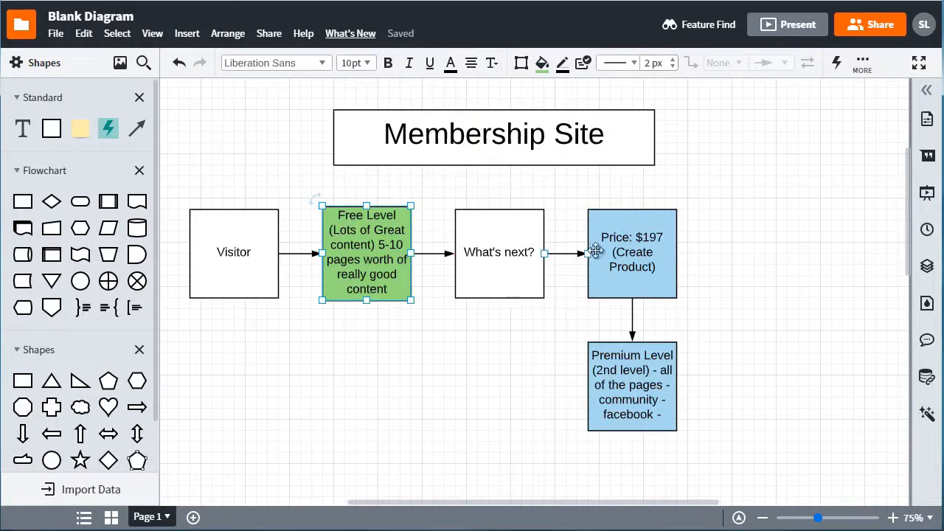
pyautogui.click(632, 252)
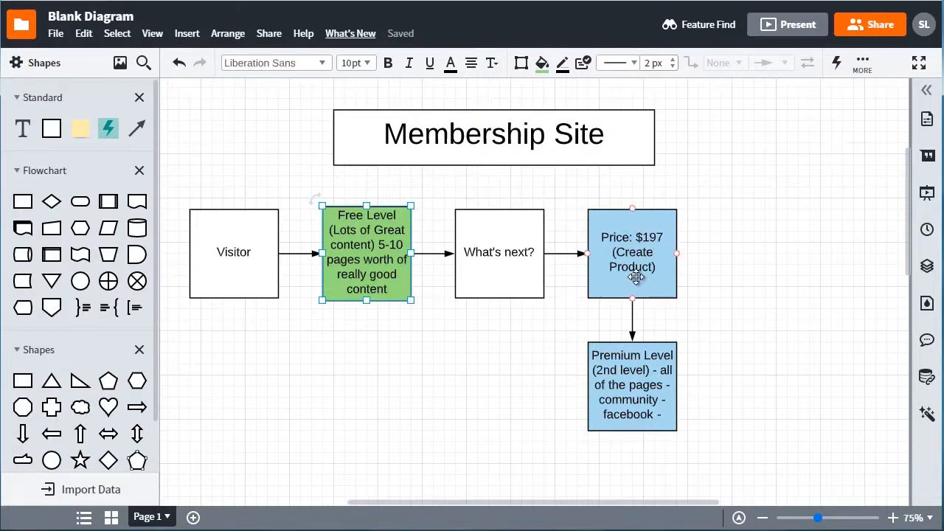
pyautogui.click(631, 384)
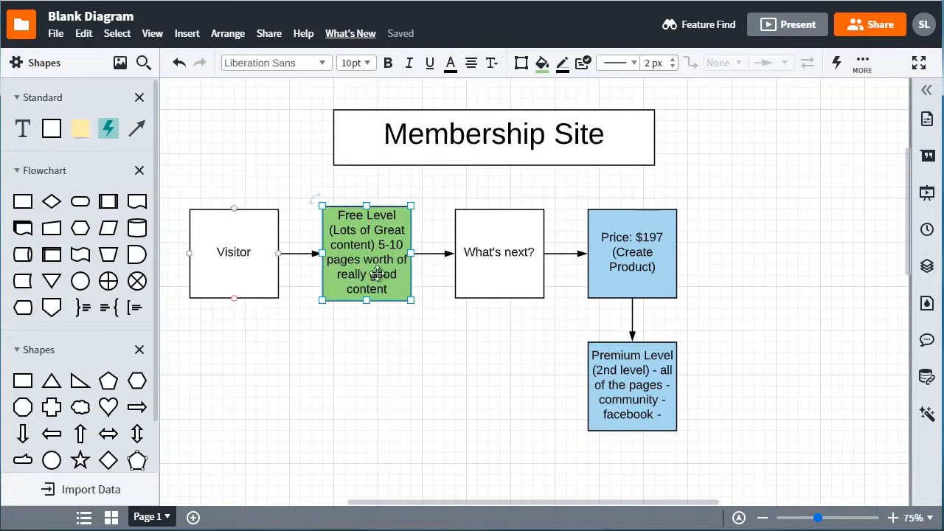
pyautogui.moveTo(525, 391)
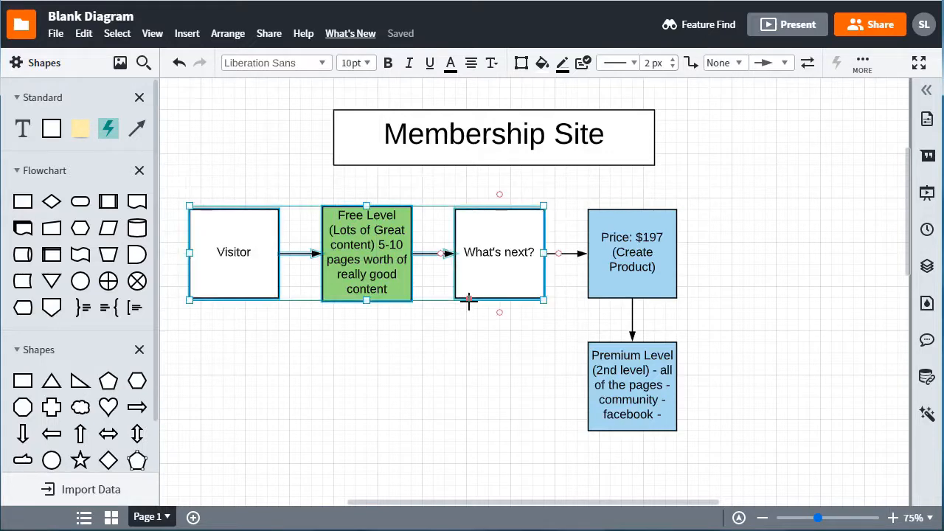
pyautogui.click(649, 243)
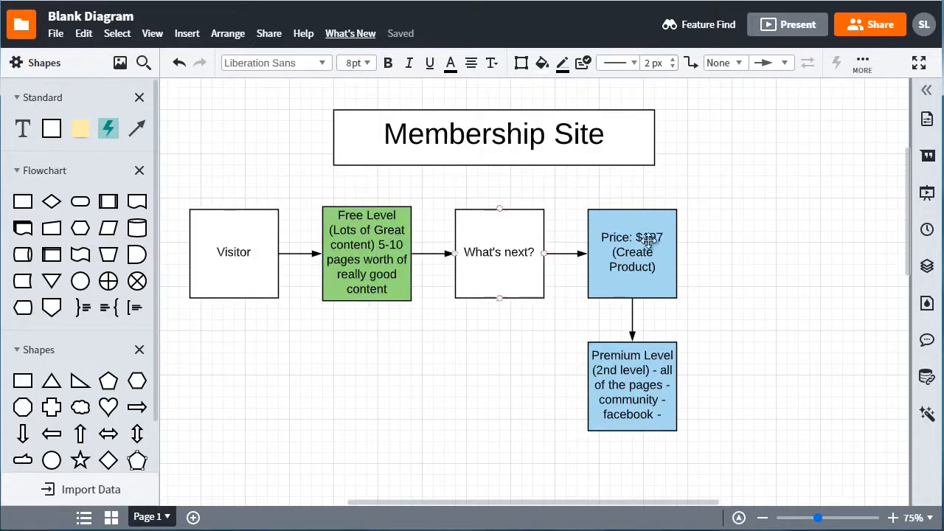
pyautogui.click(631, 253)
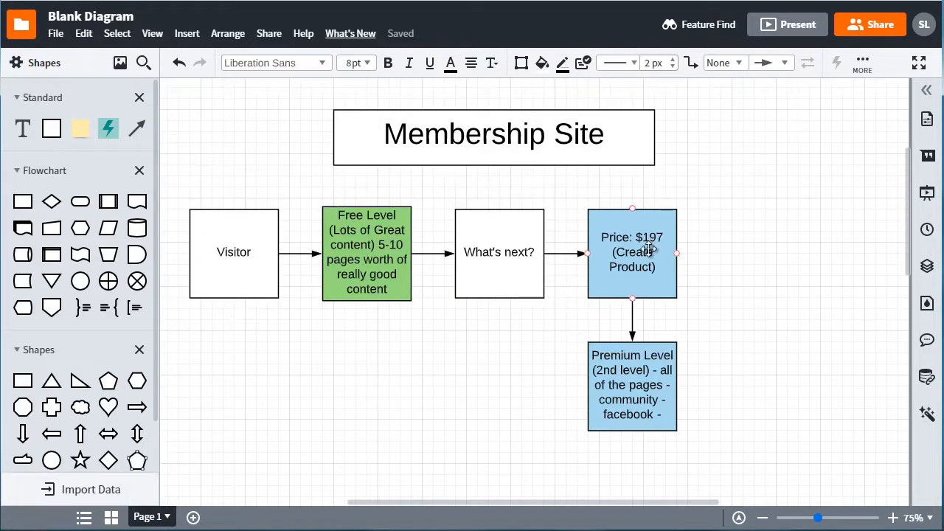
pyautogui.click(527, 381)
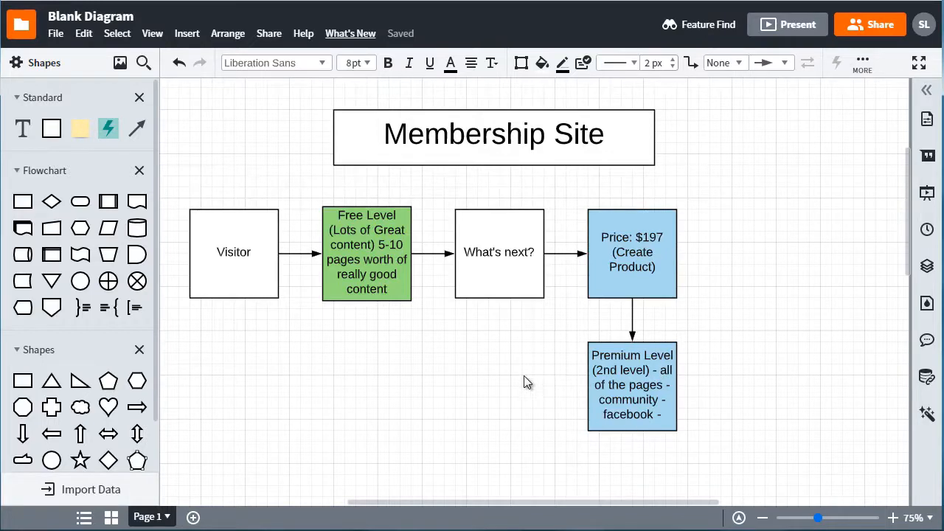
pyautogui.moveTo(508, 359)
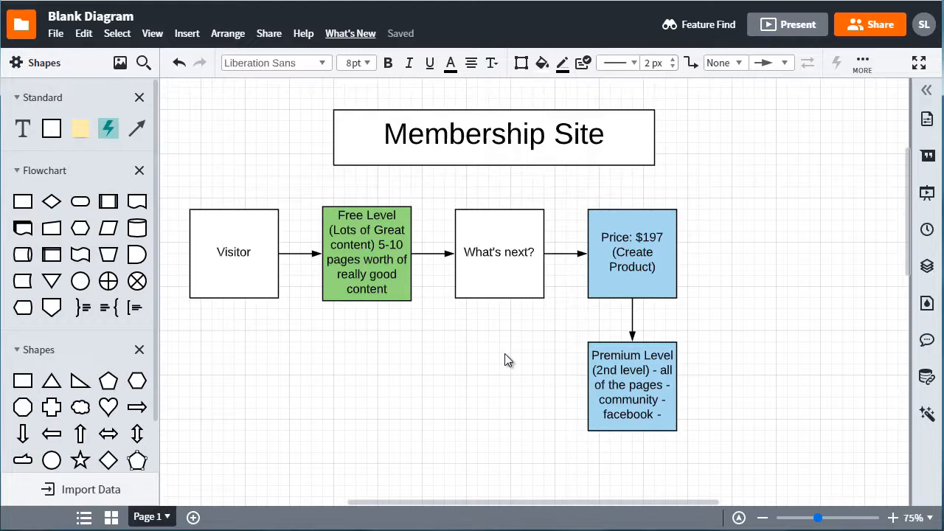
pyautogui.moveTo(792, 276)
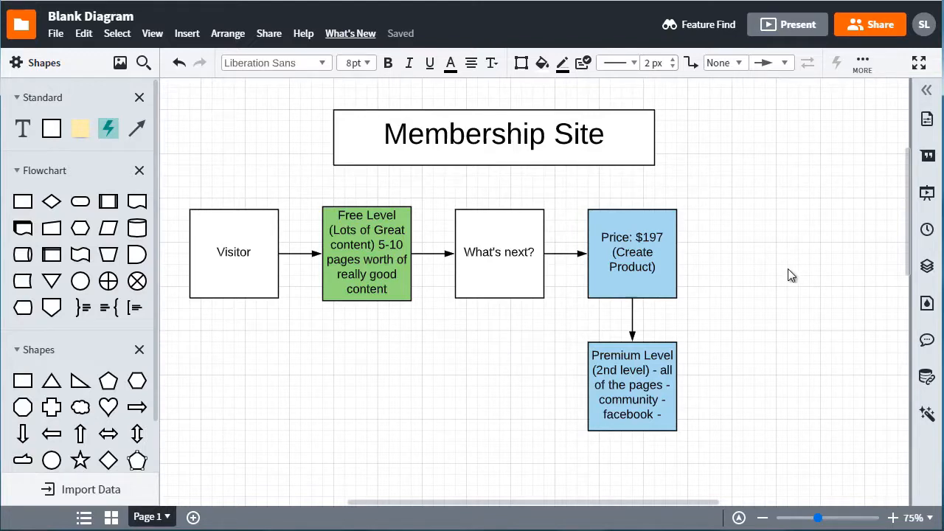